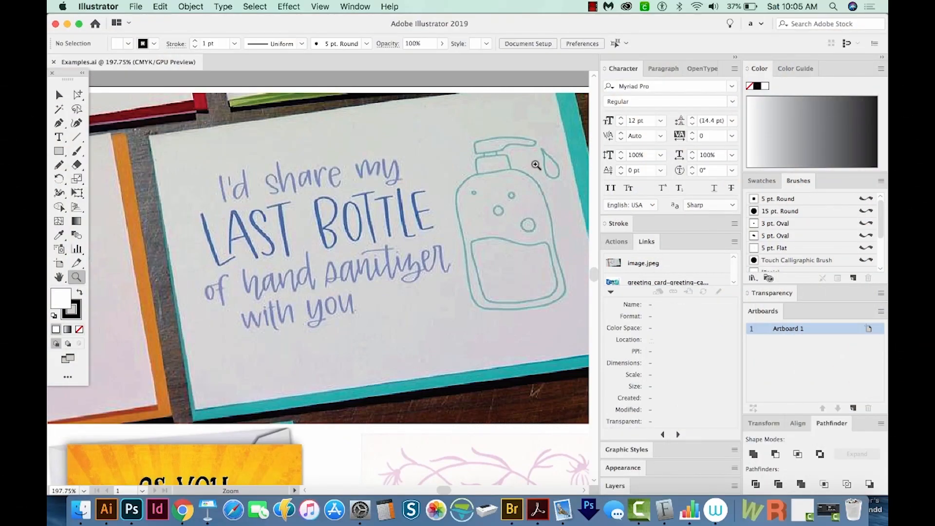
# Step: Create a new blank document measured in inches, 7 in wide by 5 in tall
pyautogui.click(58, 94)
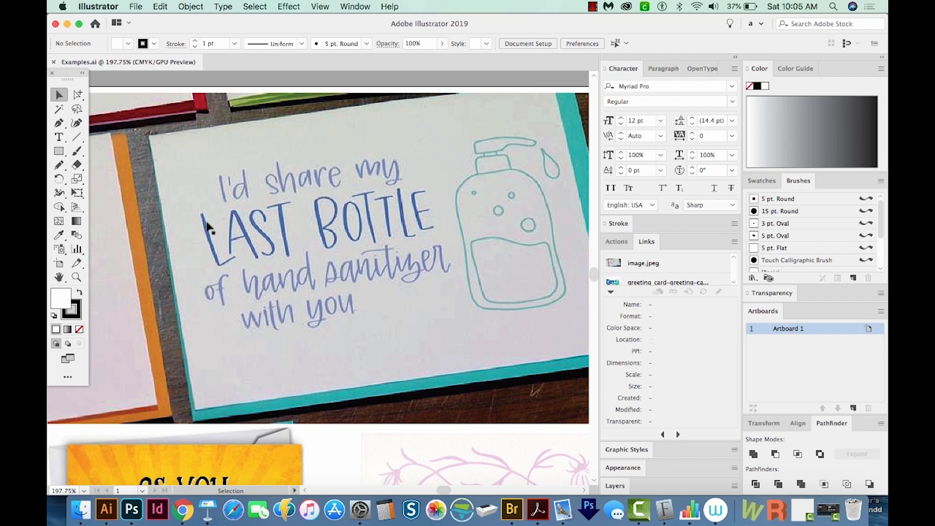
pyautogui.moveTo(234, 266)
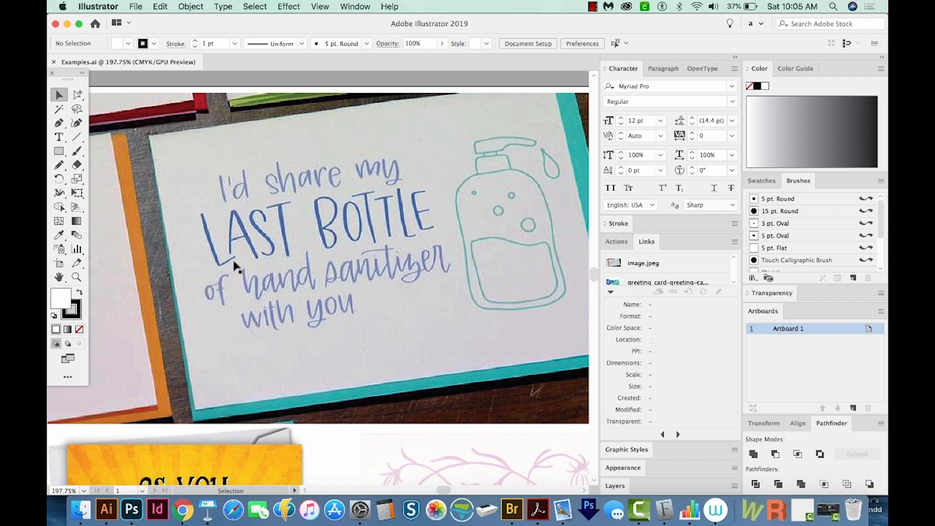
pyautogui.moveTo(261, 258)
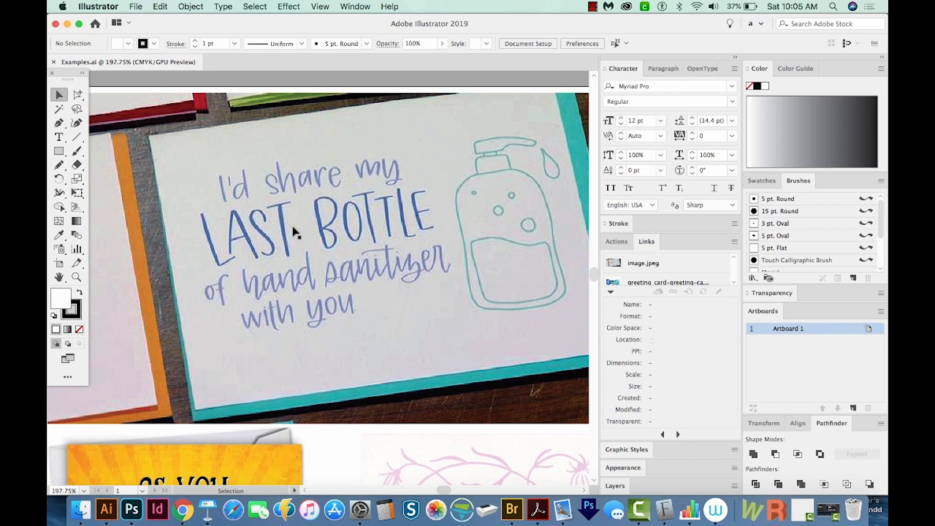
pyautogui.moveTo(285, 222)
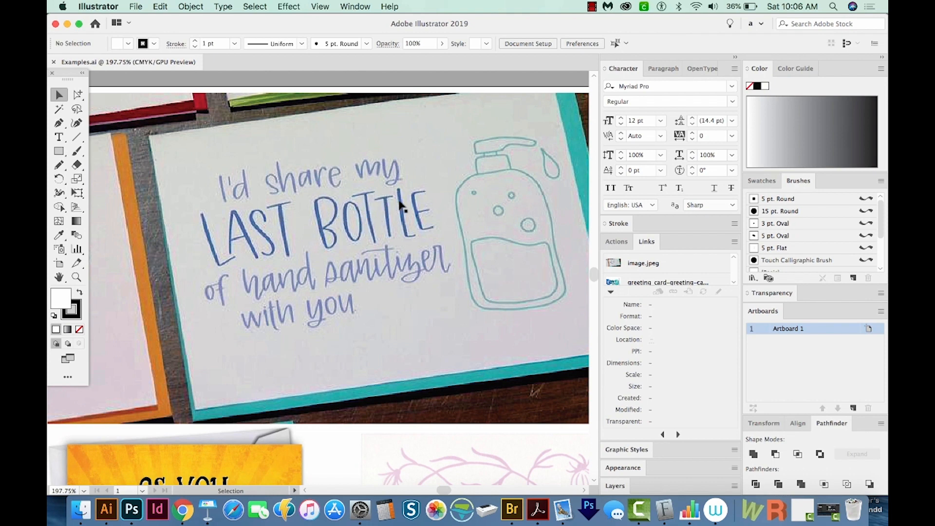
pyautogui.moveTo(414, 194)
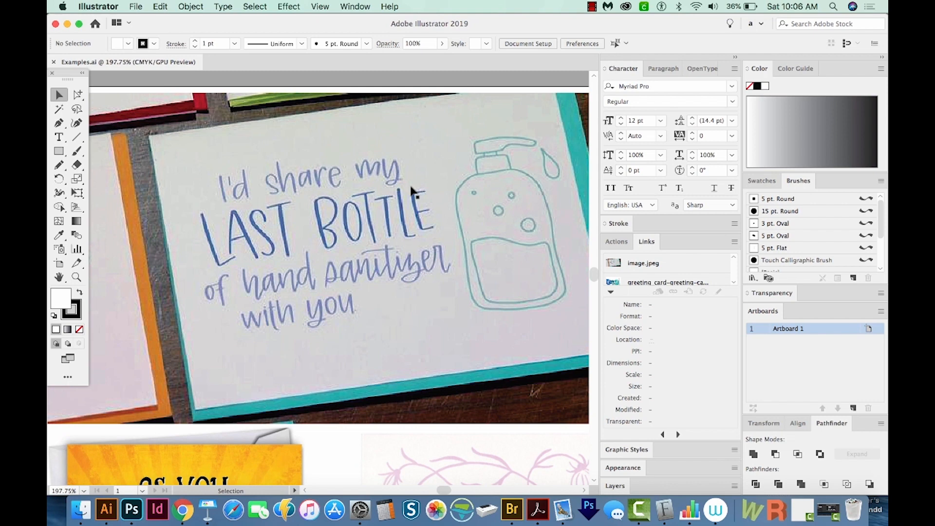
pyautogui.moveTo(410, 201)
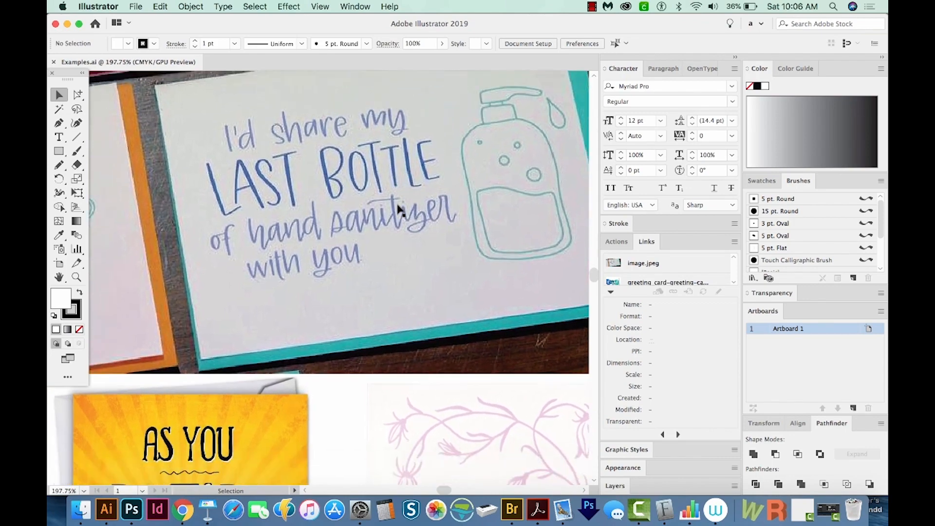
pyautogui.scroll(-3)
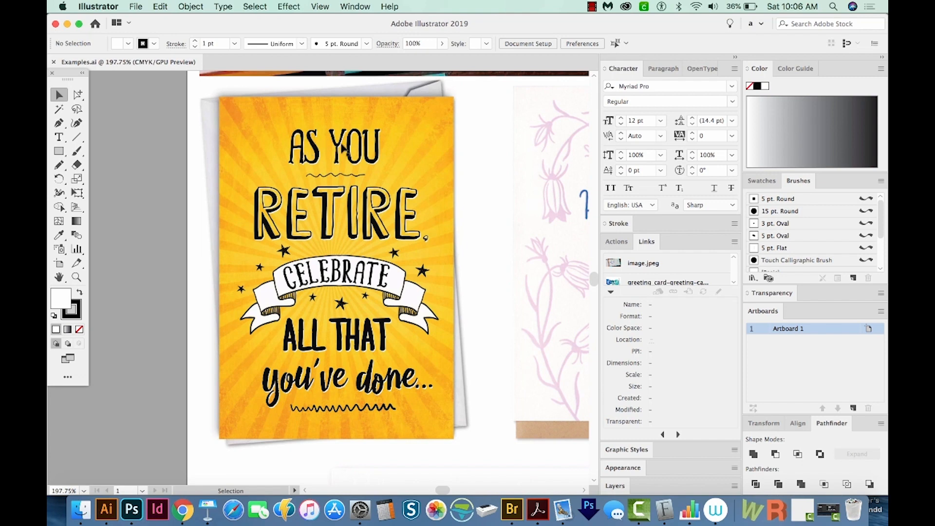
pyautogui.moveTo(315, 180)
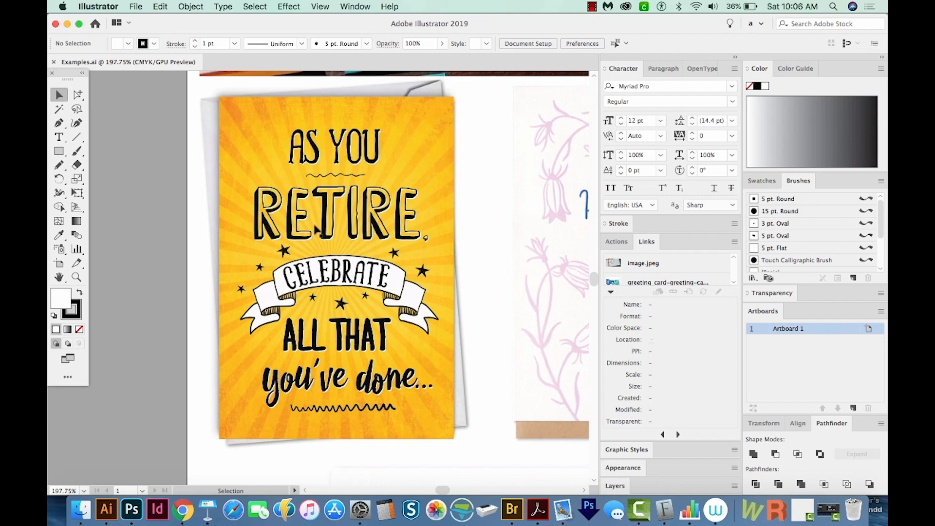
pyautogui.moveTo(316, 239)
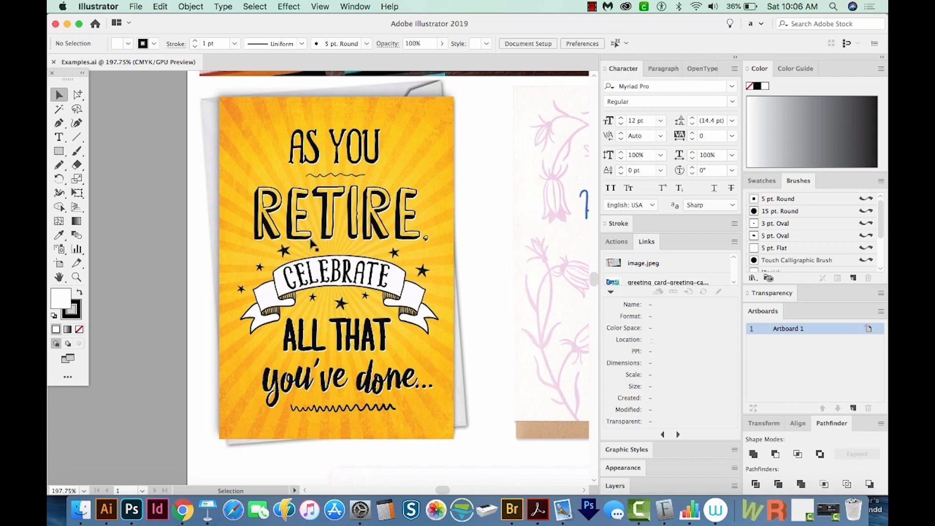
pyautogui.moveTo(345, 230)
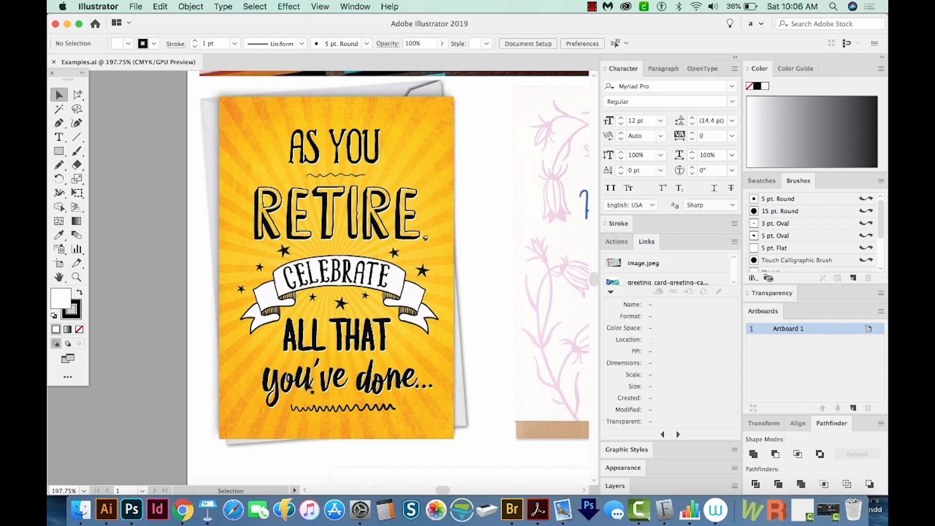
pyautogui.moveTo(311, 385)
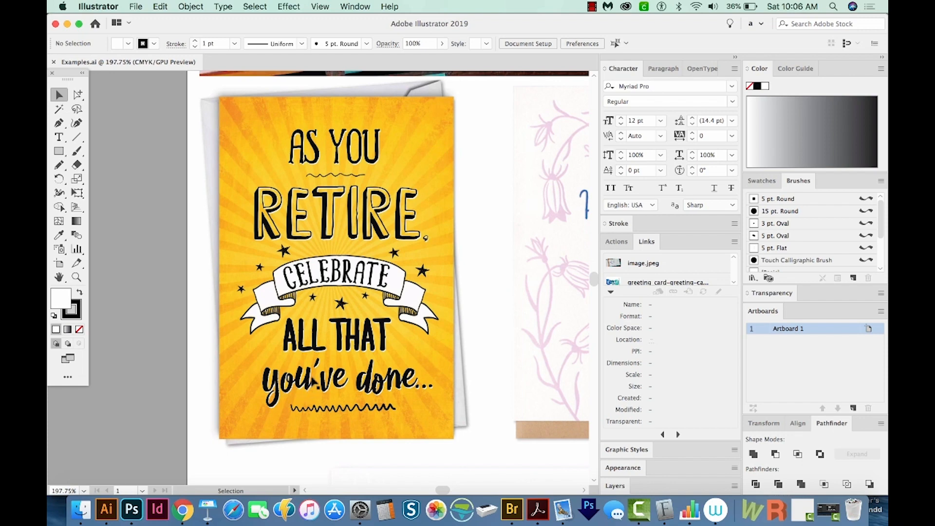
pyautogui.moveTo(334, 390)
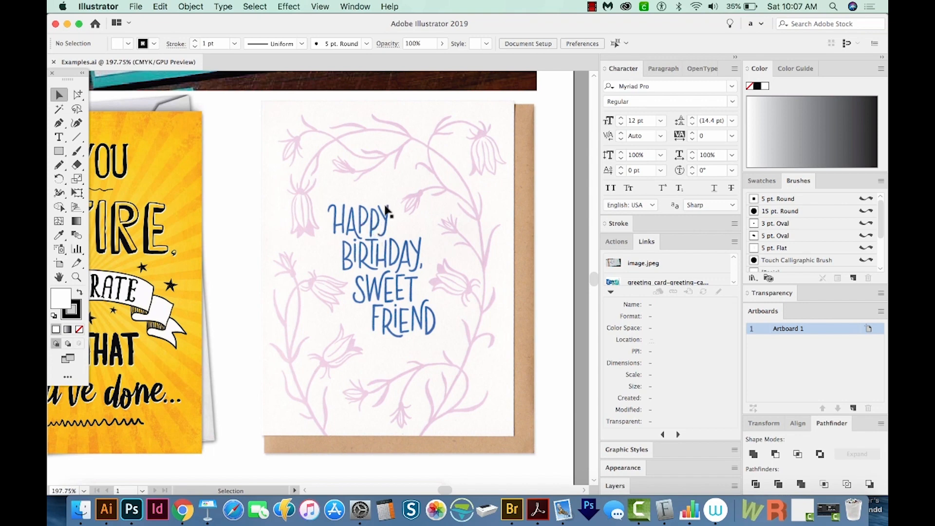
pyautogui.moveTo(410, 274)
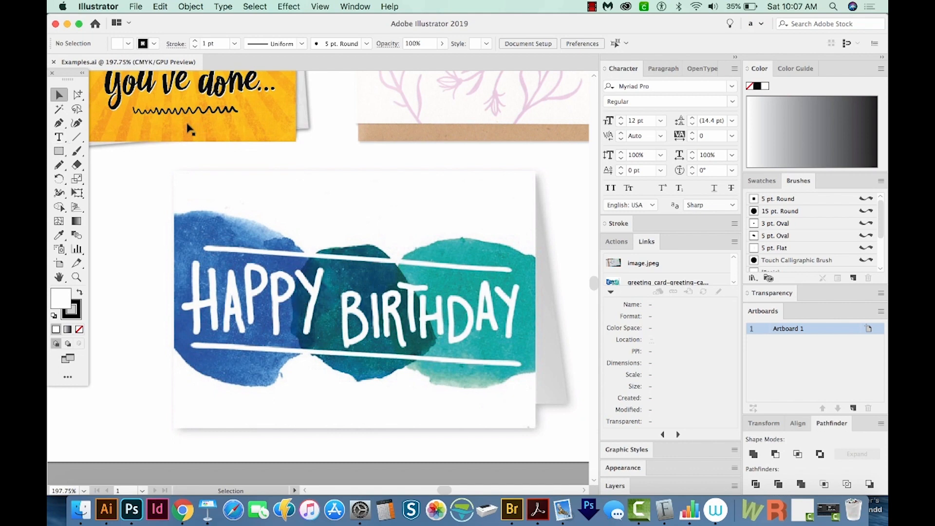
pyautogui.moveTo(223, 221)
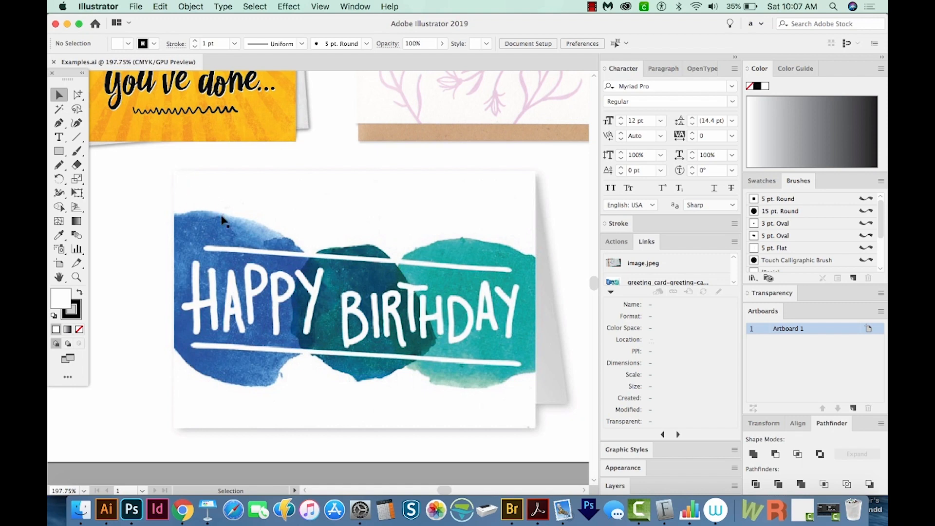
pyautogui.moveTo(215, 249)
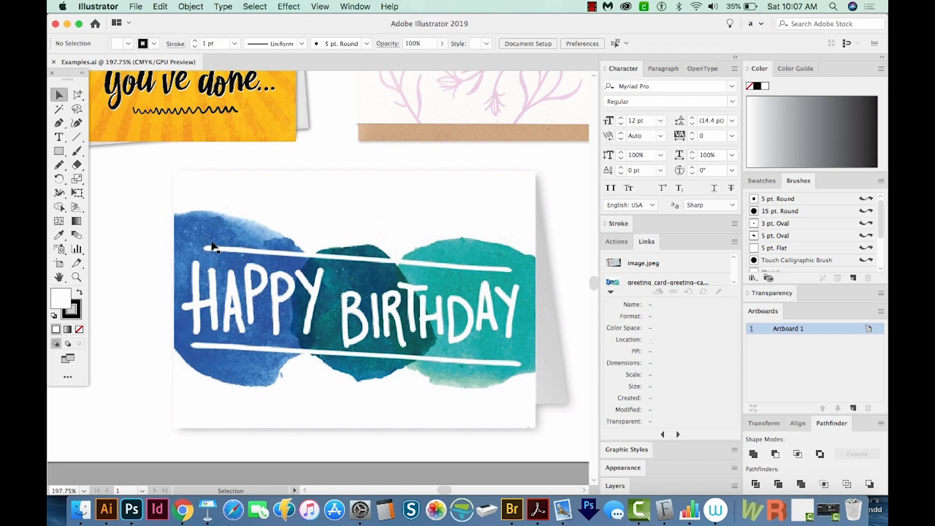
pyautogui.moveTo(218, 250)
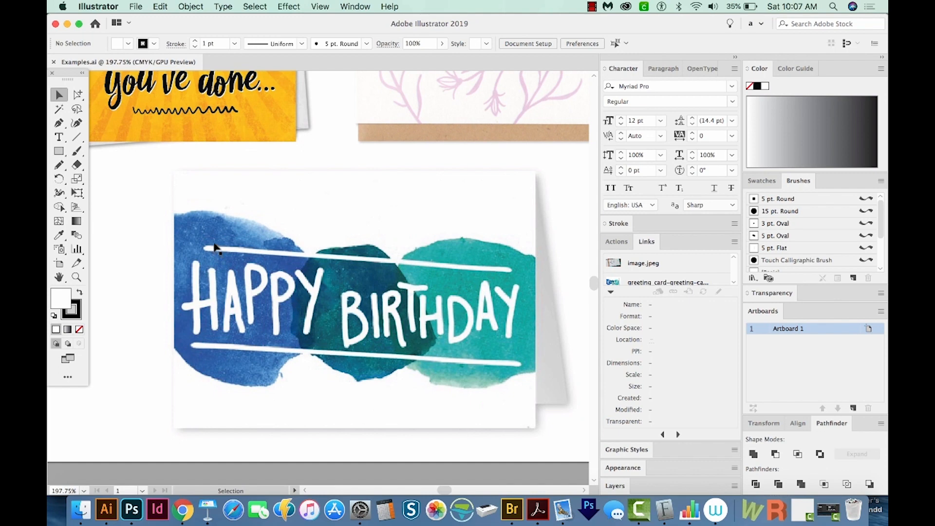
pyautogui.moveTo(228, 234)
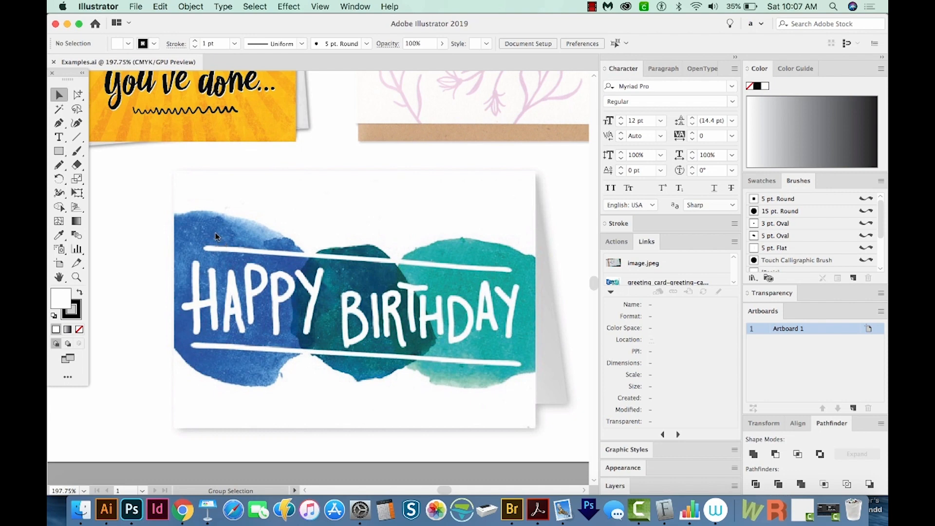
pyautogui.click(135, 6)
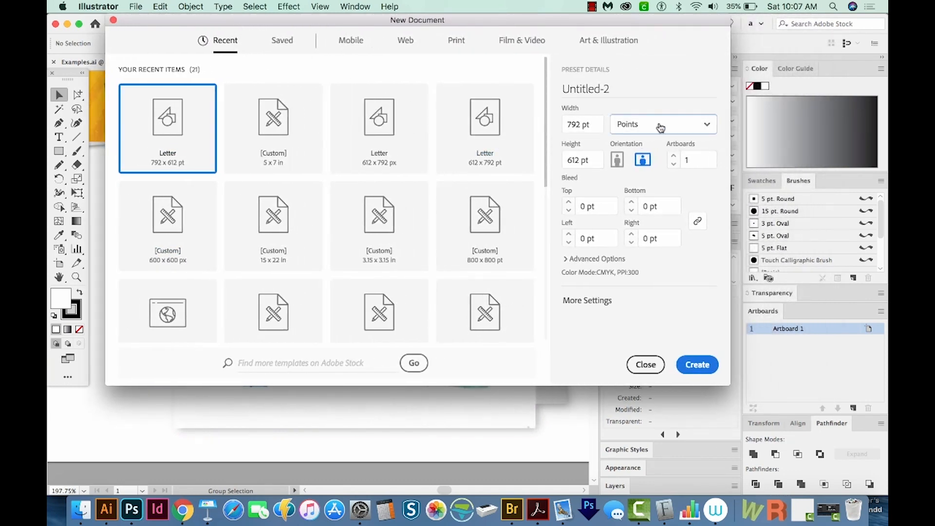
pyautogui.click(661, 125)
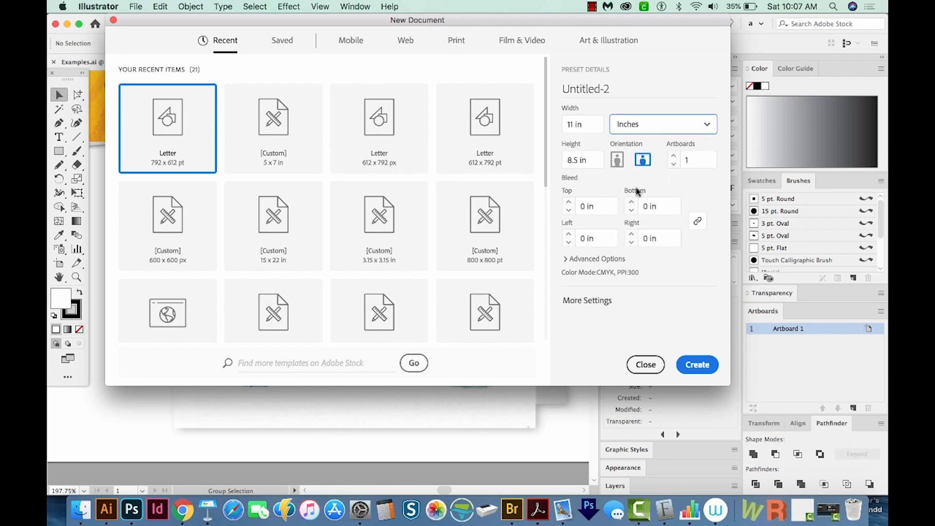
pyautogui.click(582, 124)
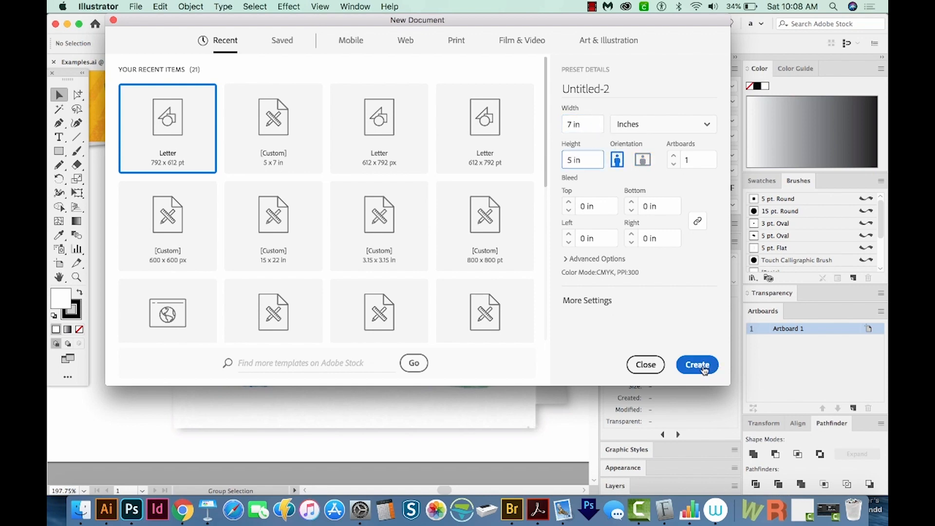
pyautogui.click(697, 364)
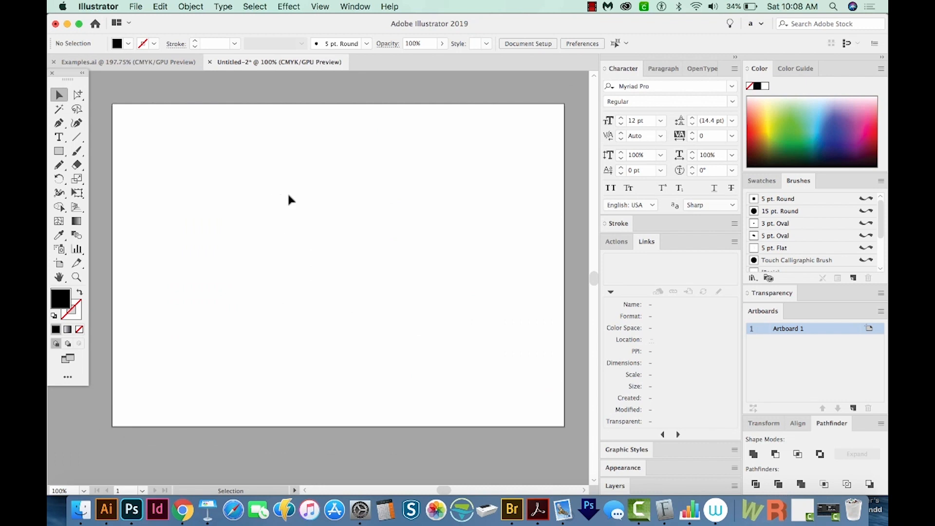
# Step: Add a text object reading HAPPY on the card
pyautogui.click(58, 137)
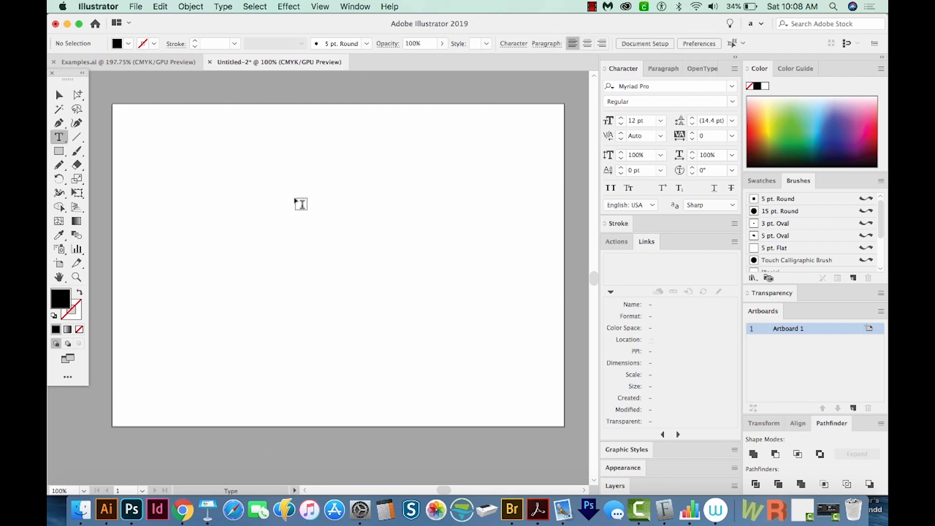
pyautogui.write('HAP')
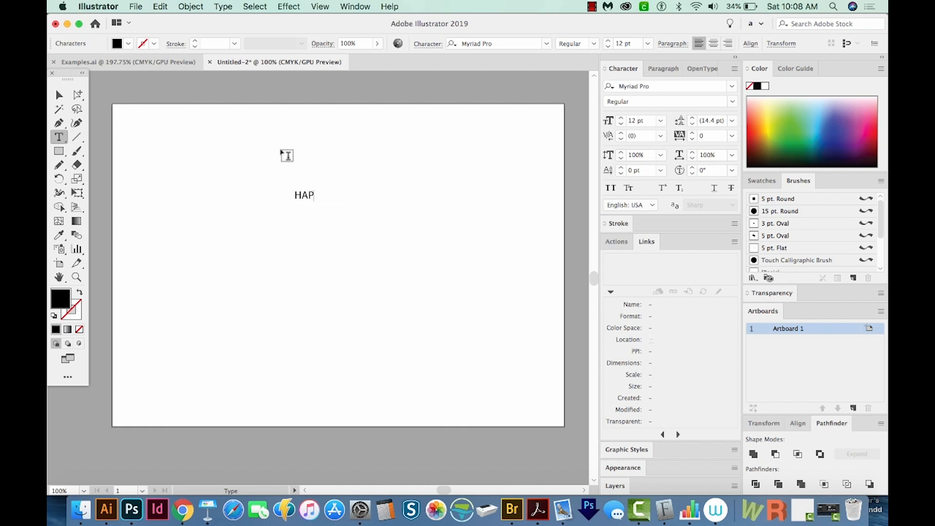
pyautogui.write('PY')
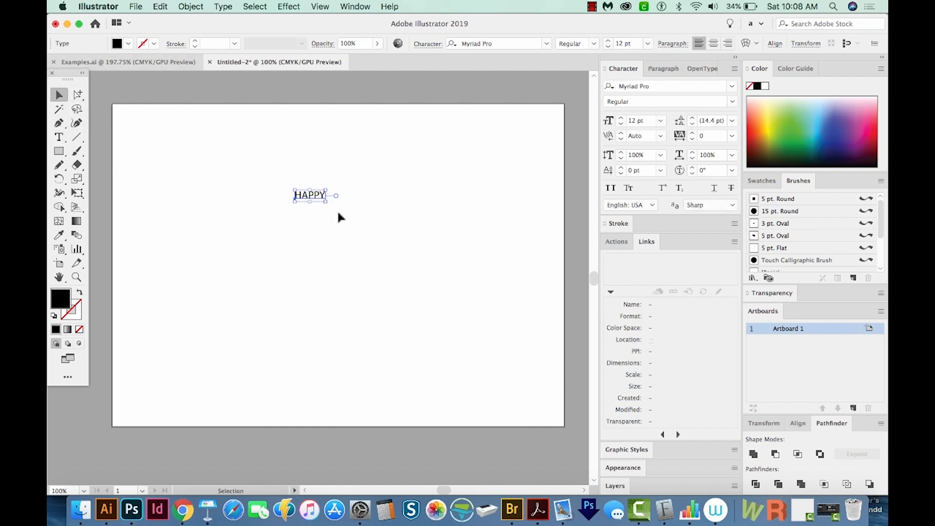
pyautogui.moveTo(326, 203)
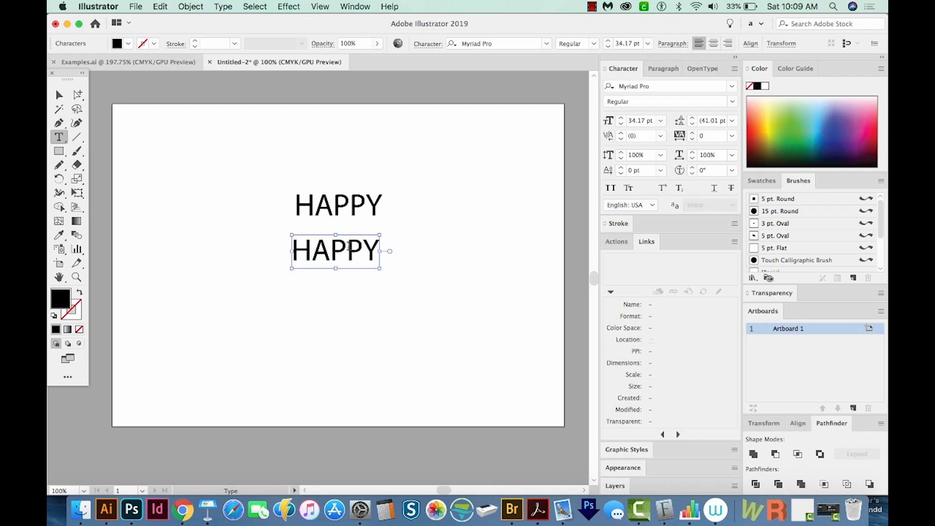
# Step: Replace the copied HAPPY text below with BIRTHDAY
pyautogui.tripleClick(334, 251)
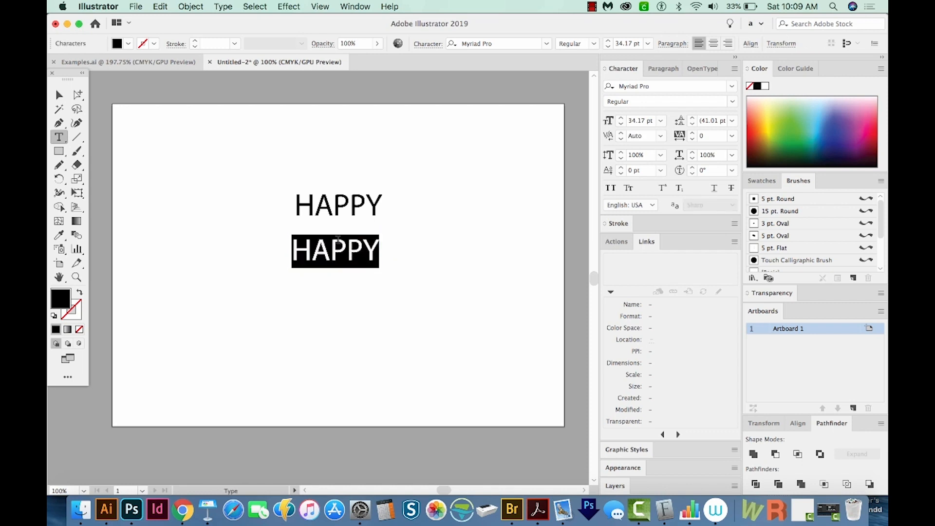
pyautogui.write('BIRT')
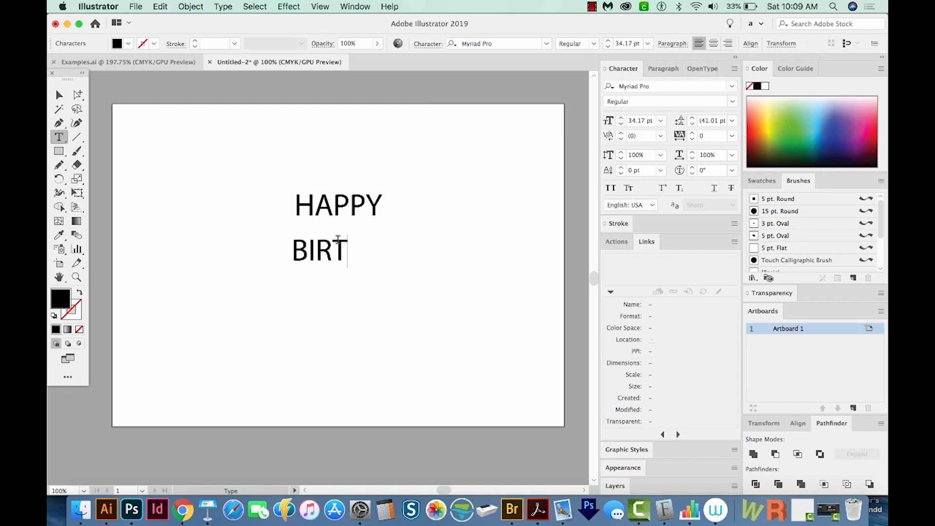
pyautogui.write('HDAY')
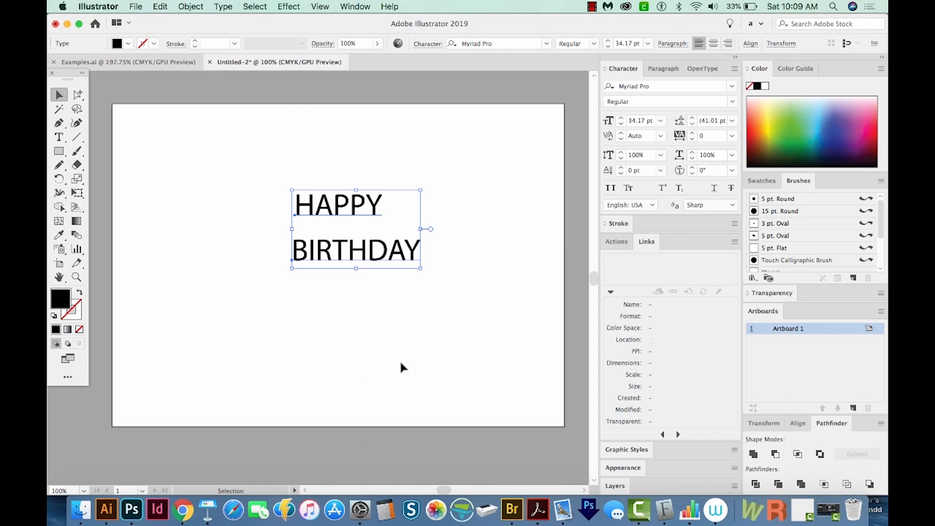
# Step: Center-align the HAPPY BIRTHDAY text block via the Paragraph settings
pyautogui.click(403, 368)
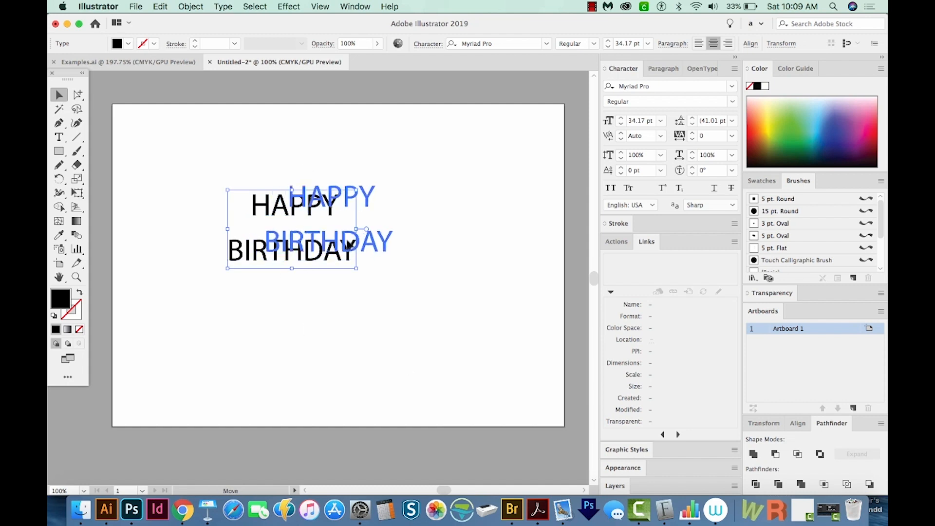
pyautogui.click(661, 69)
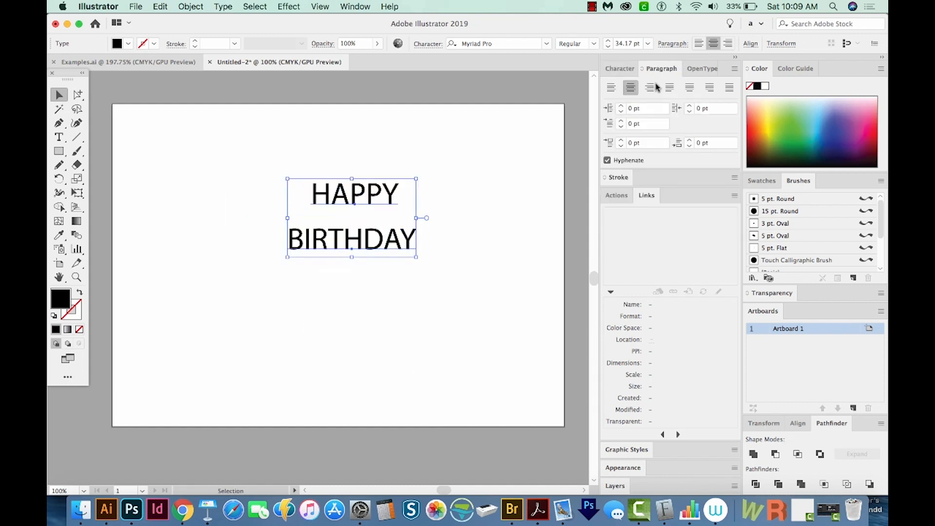
pyautogui.click(631, 88)
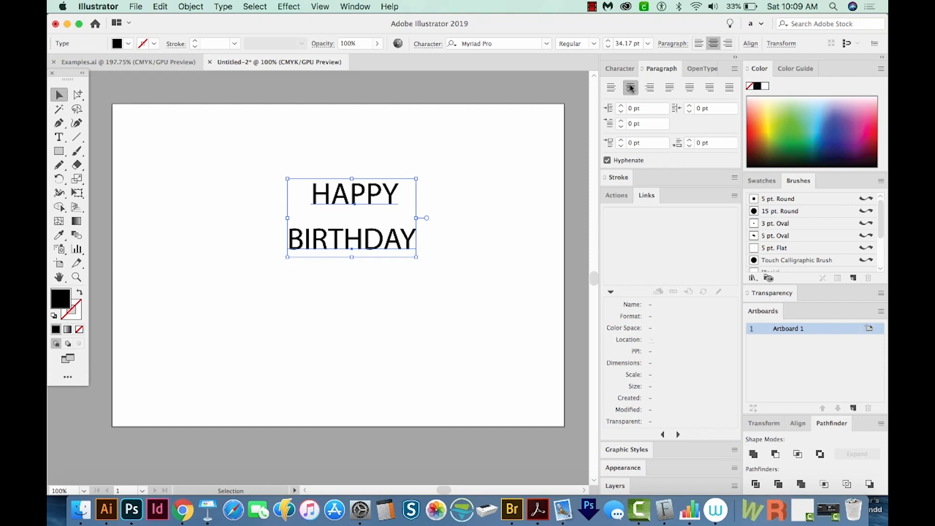
pyautogui.click(355, 6)
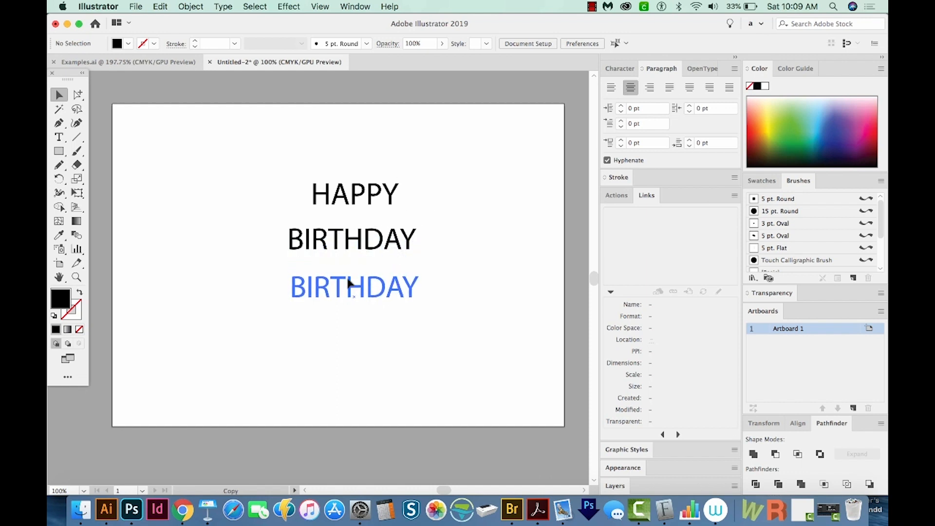
# Step: Change the copied BIRTHDAY line to read FROM ALLL OF US!
pyautogui.click(59, 136)
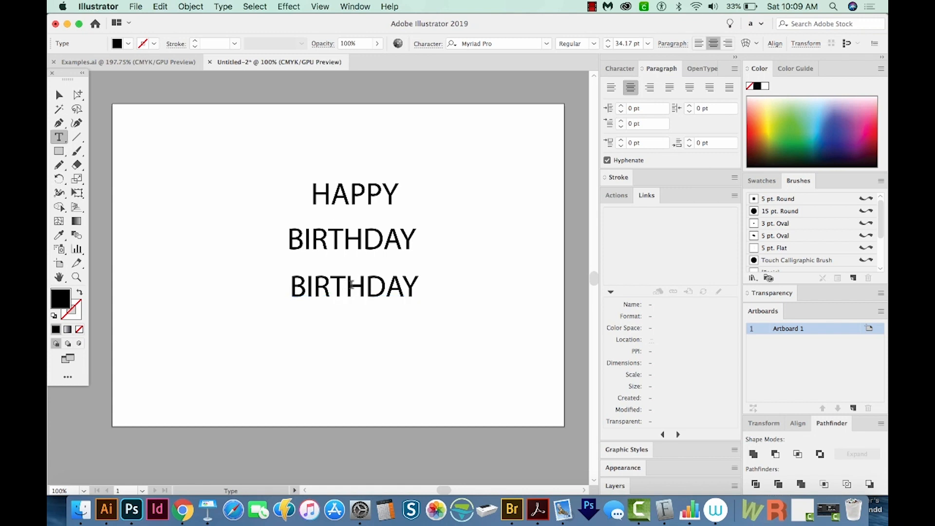
pyautogui.click(354, 287)
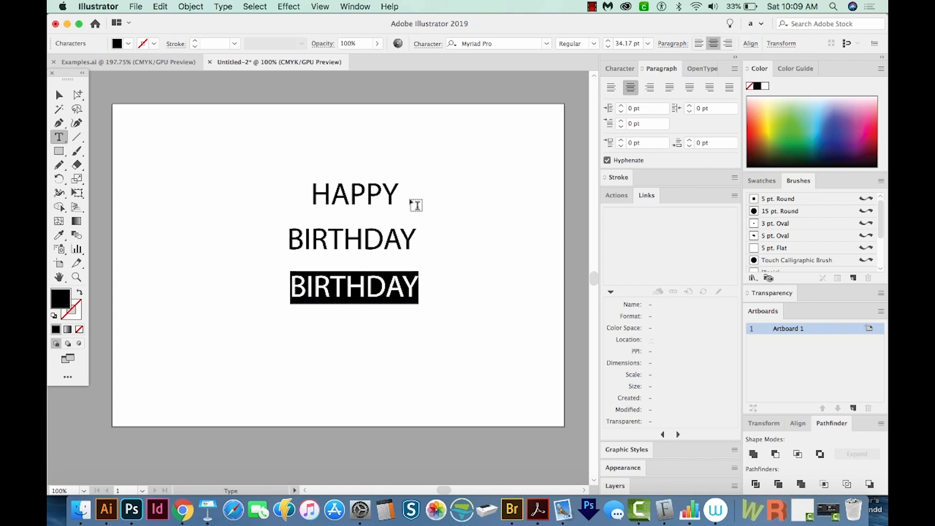
pyautogui.write('FROM')
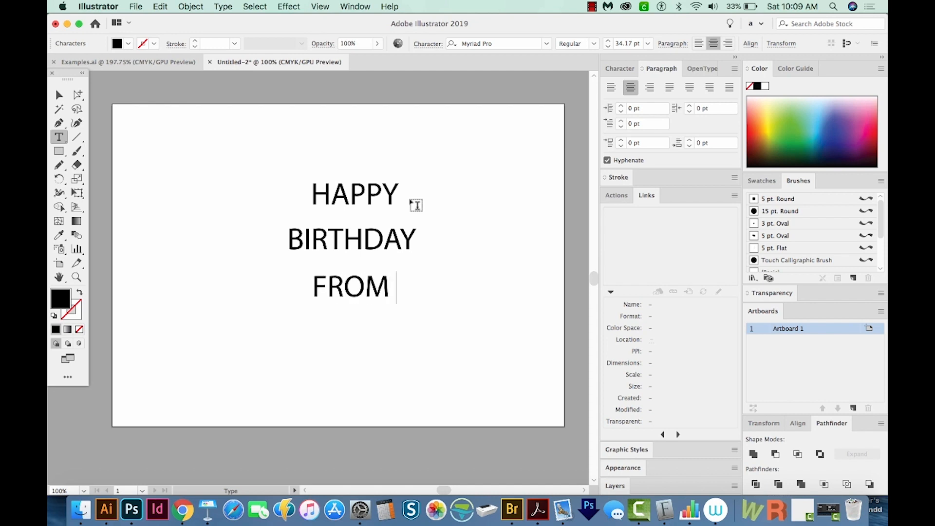
pyautogui.write('ALLL OF US!')
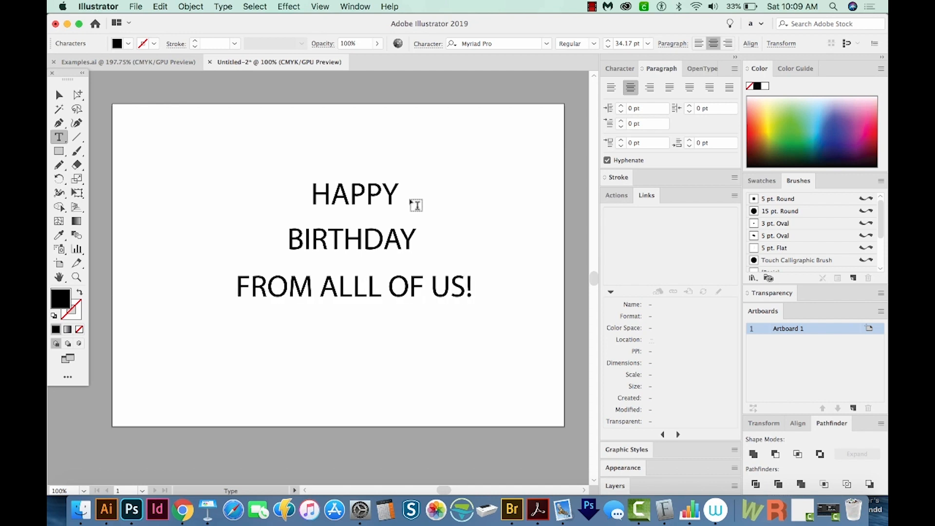
# Step: Deselect, then go back into the third line to fix the misspelled ALLL
pyautogui.click(59, 95)
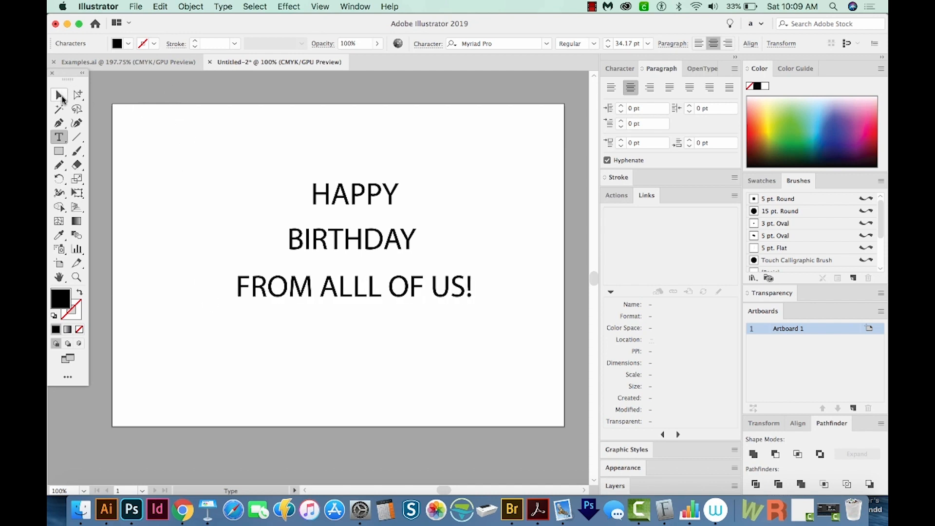
pyautogui.click(59, 95)
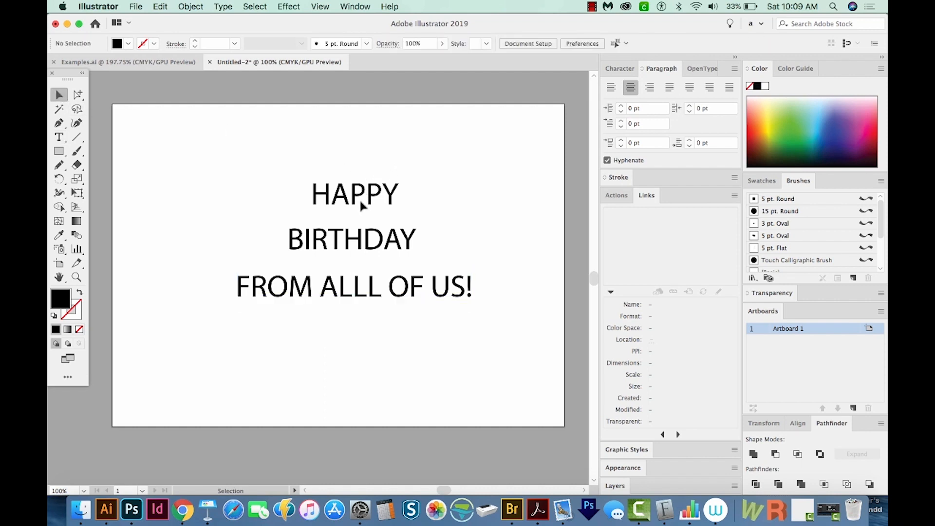
pyautogui.click(354, 194)
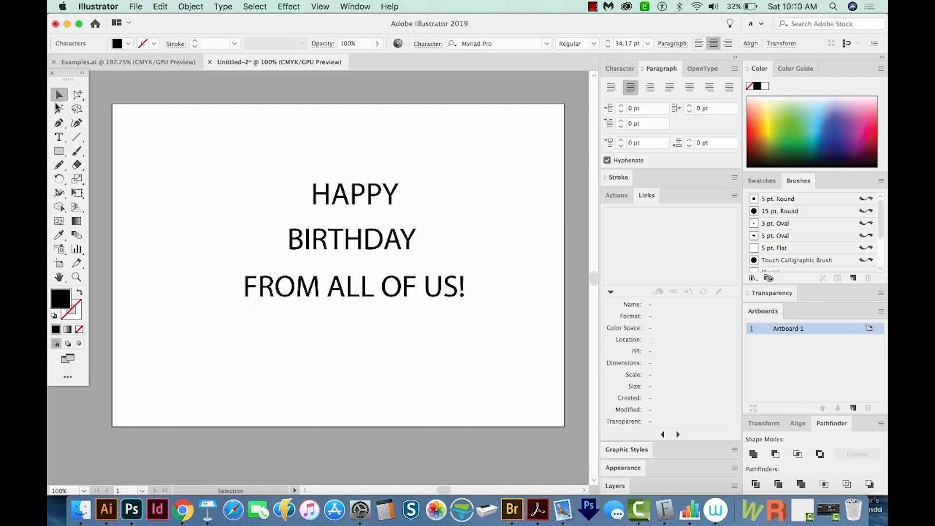
# Step: Set the BIRTHDAY line in the Meyriska font via the Character field
pyautogui.click(353, 239)
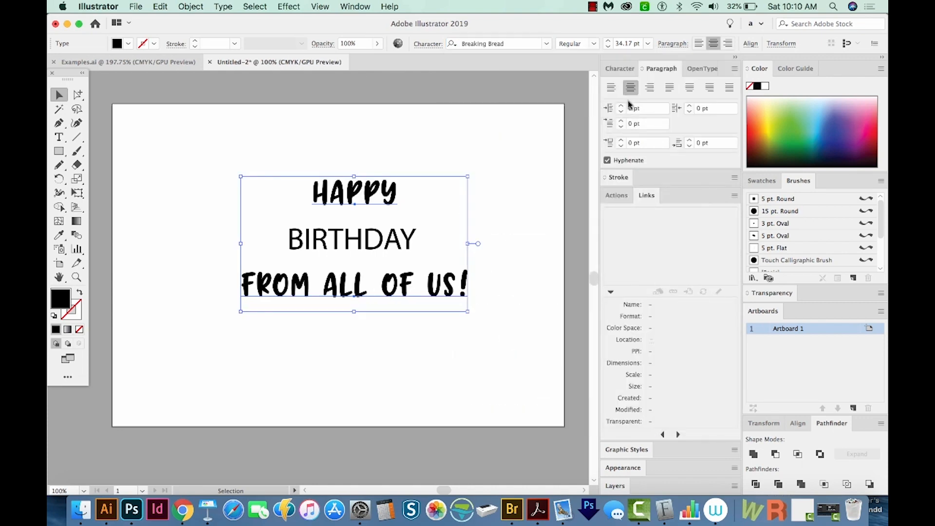
pyautogui.click(352, 239)
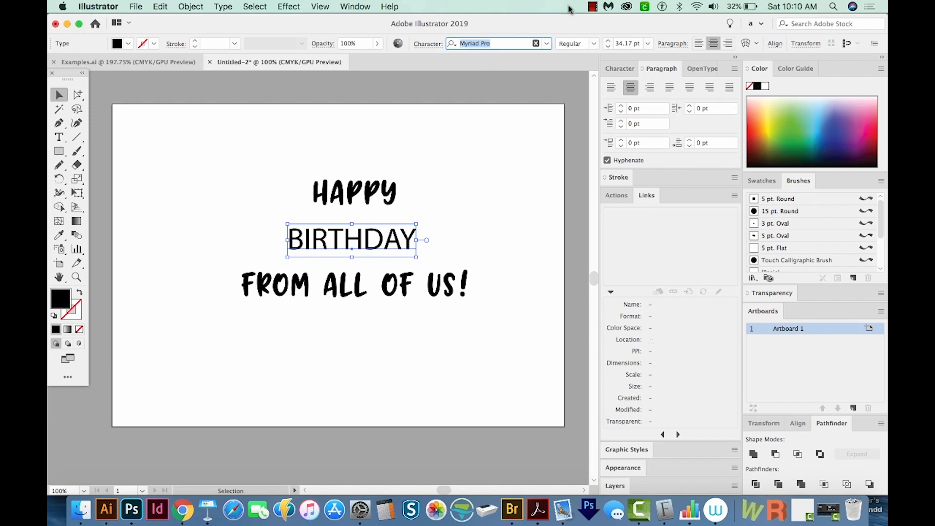
pyautogui.write('MEYRI')
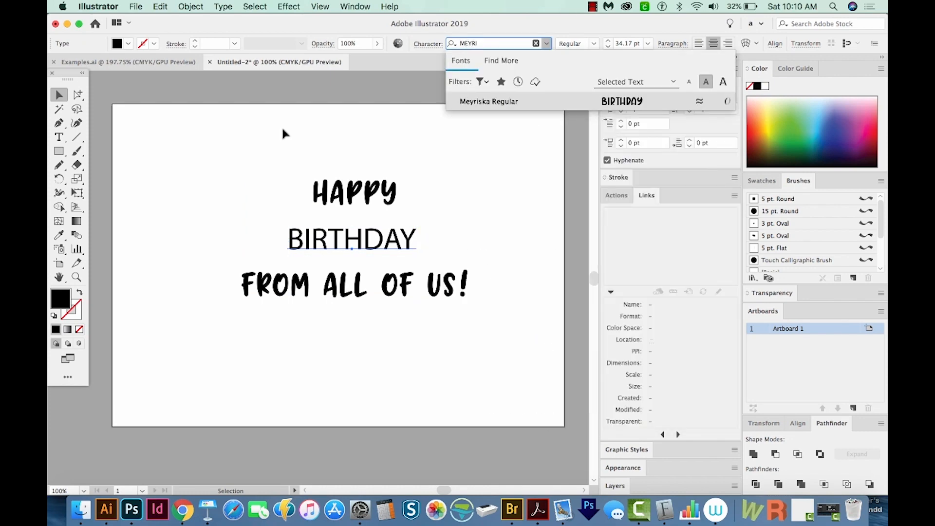
pyautogui.click(489, 101)
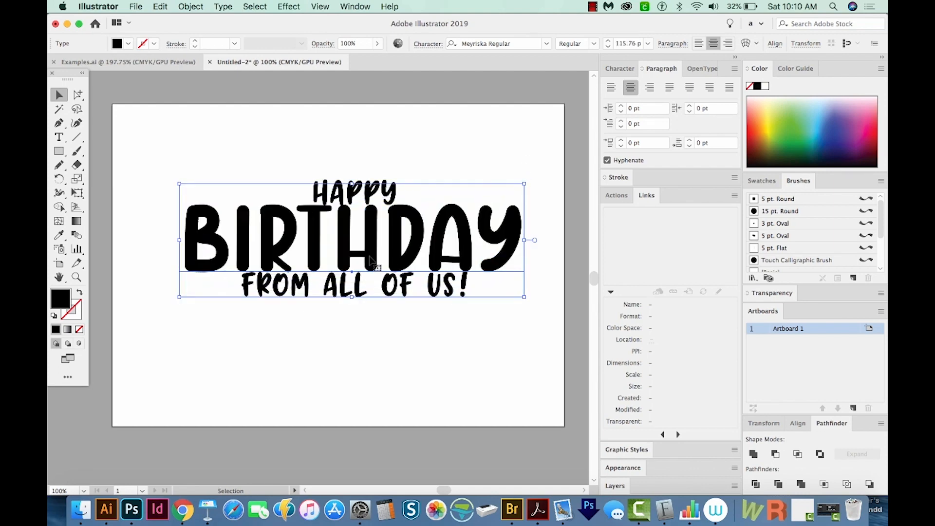
pyautogui.moveTo(403, 338)
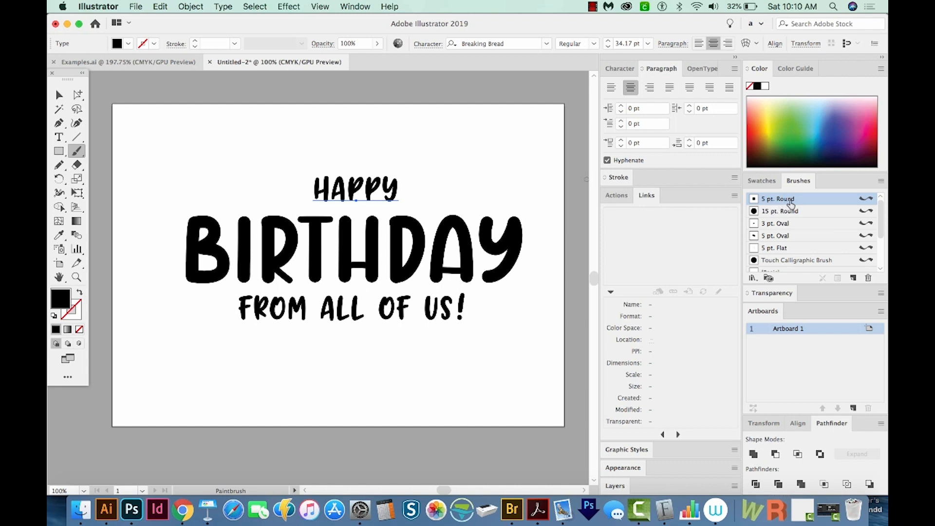
pyautogui.moveTo(777, 249)
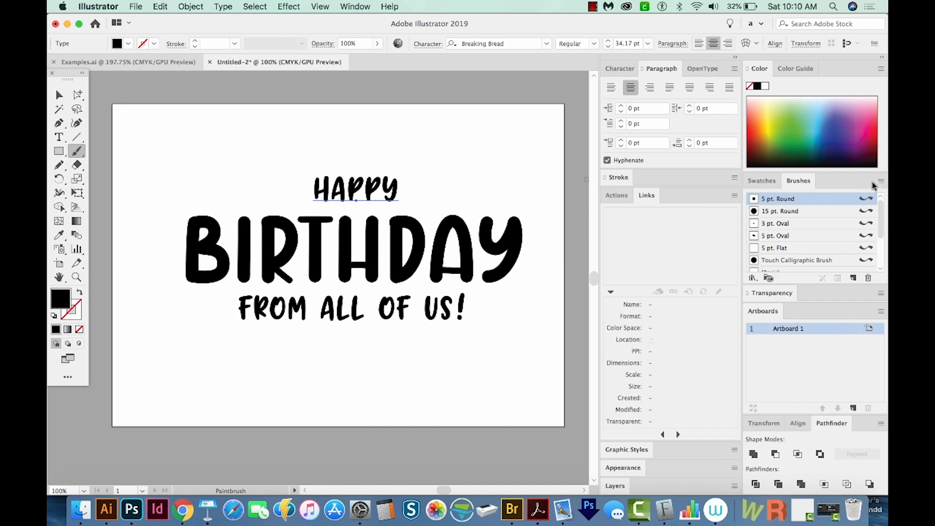
# Step: Load the Artistic_Calligraphic brush library from the Brushes panel options
pyautogui.click(882, 181)
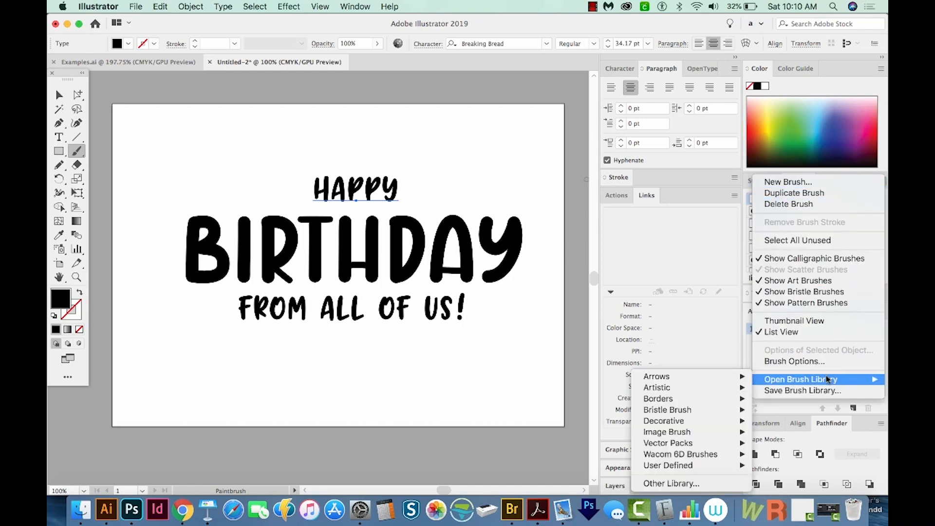
pyautogui.moveTo(668, 443)
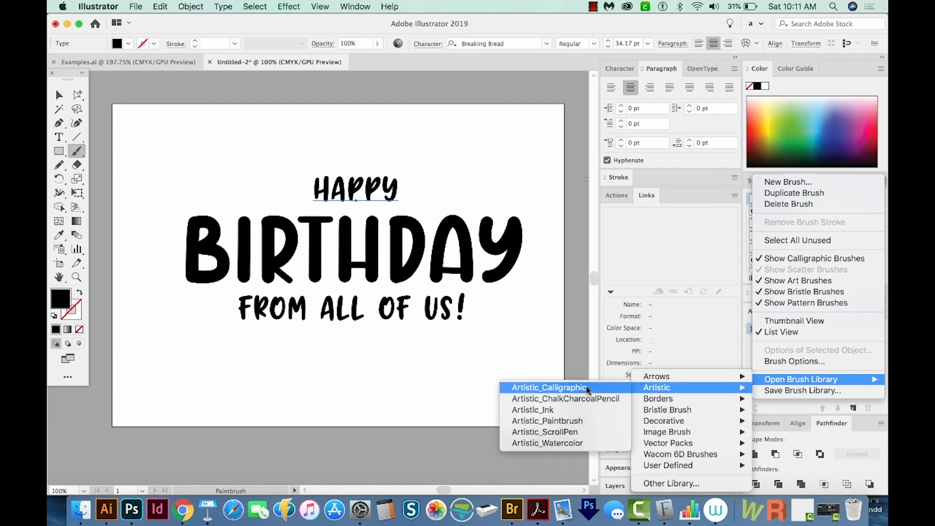
pyautogui.click(549, 387)
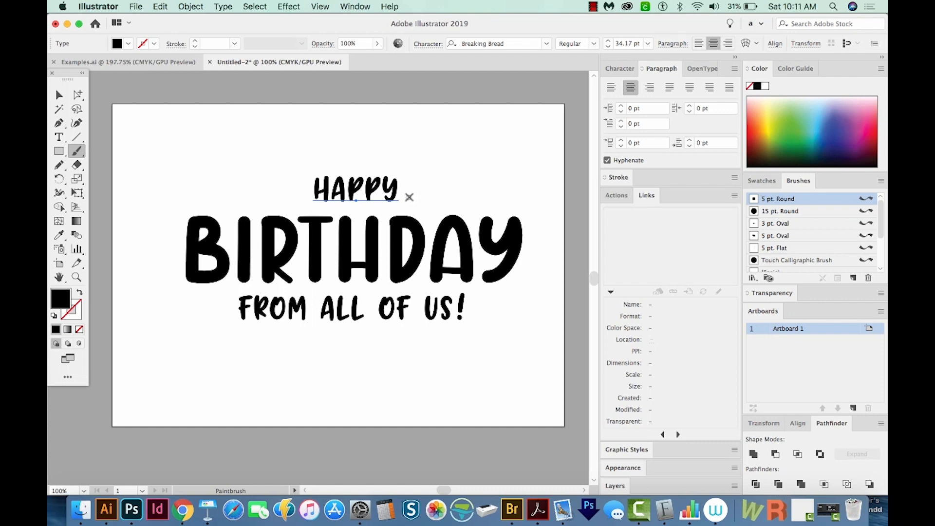
# Step: Paint a swash line beside HAPPY and deselect it
pyautogui.moveTo(409, 197); pyautogui.dragTo(515, 196)
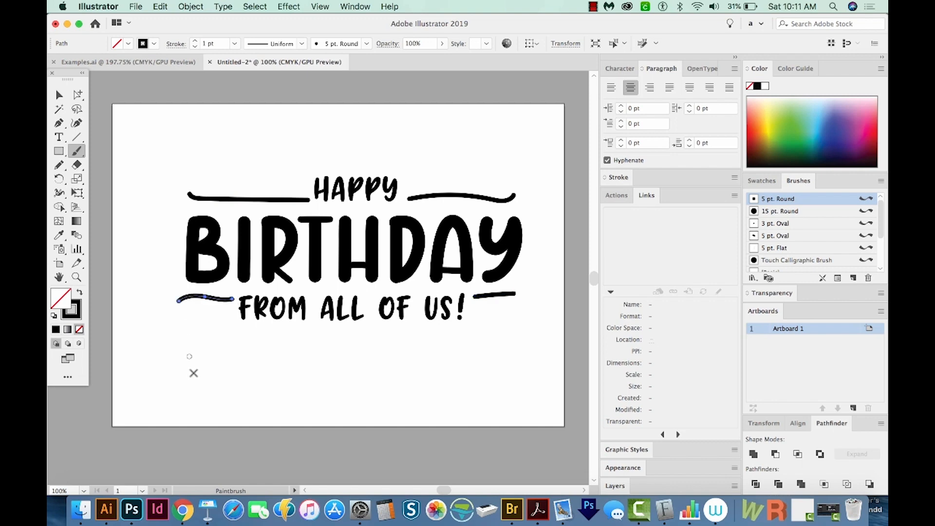
pyautogui.click(206, 298)
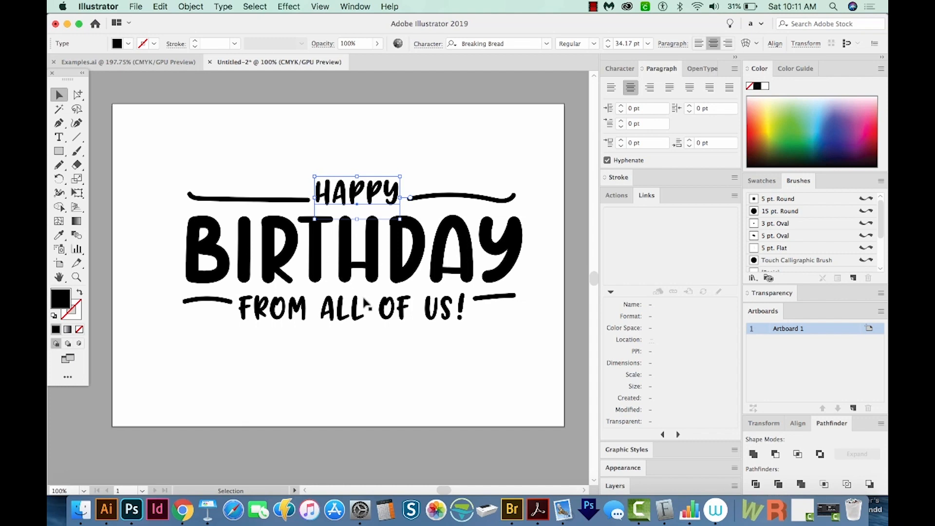
pyautogui.moveTo(391, 274)
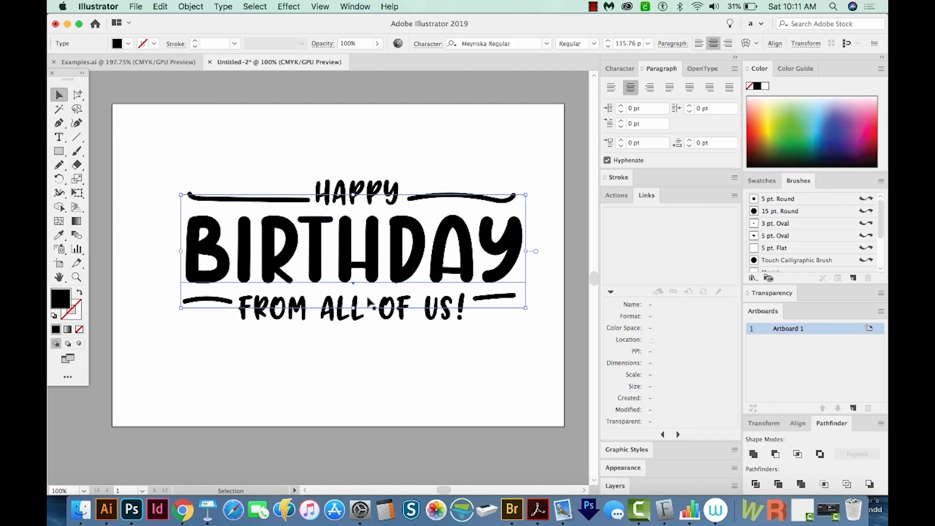
pyautogui.moveTo(236, 271)
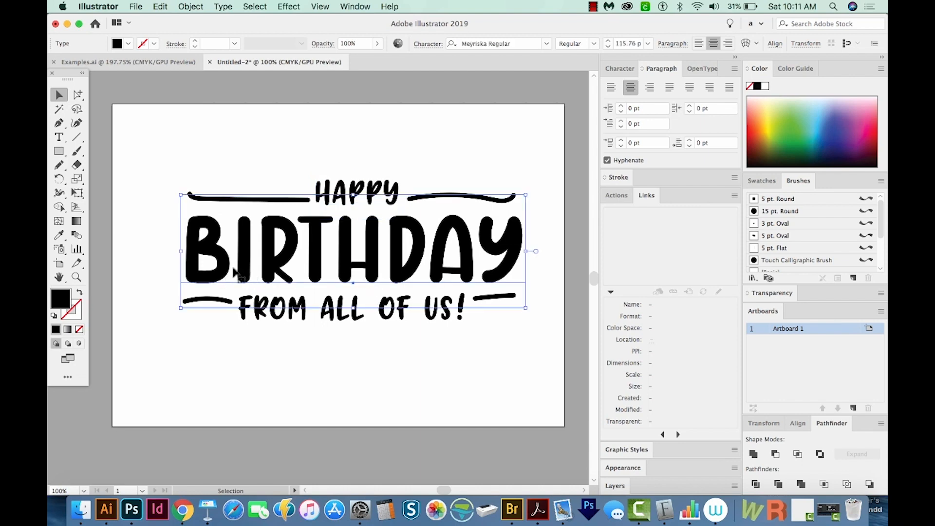
# Step: Choose the Touch Type Tool from the Type tool flyout for per-character editing
pyautogui.click(59, 137)
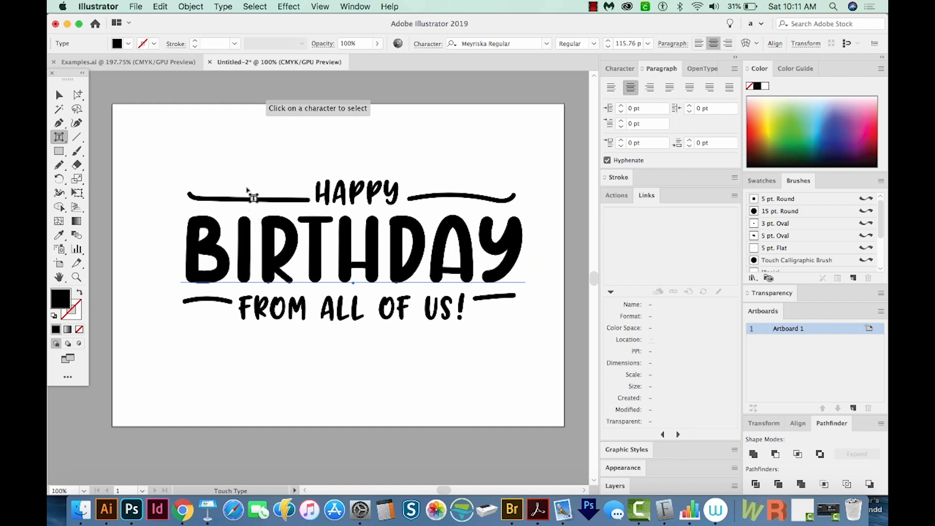
pyautogui.moveTo(59, 137)
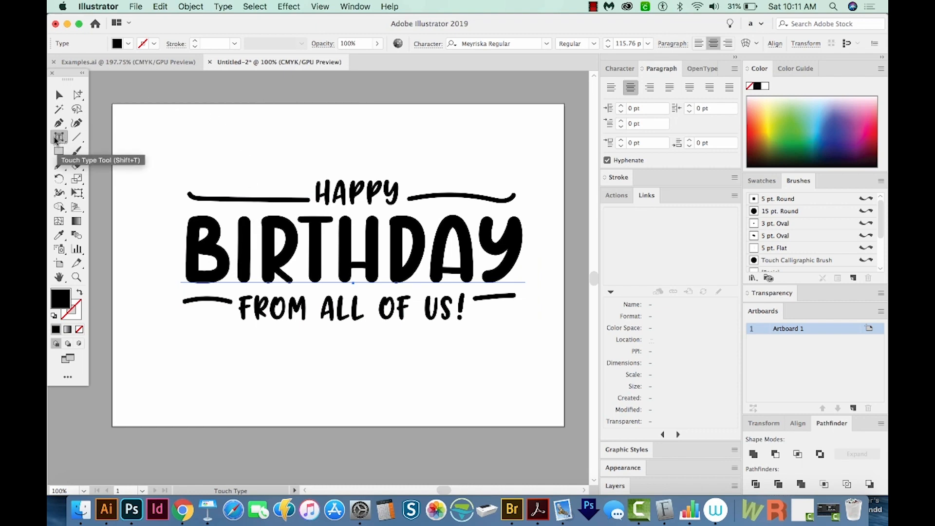
pyautogui.click(59, 137)
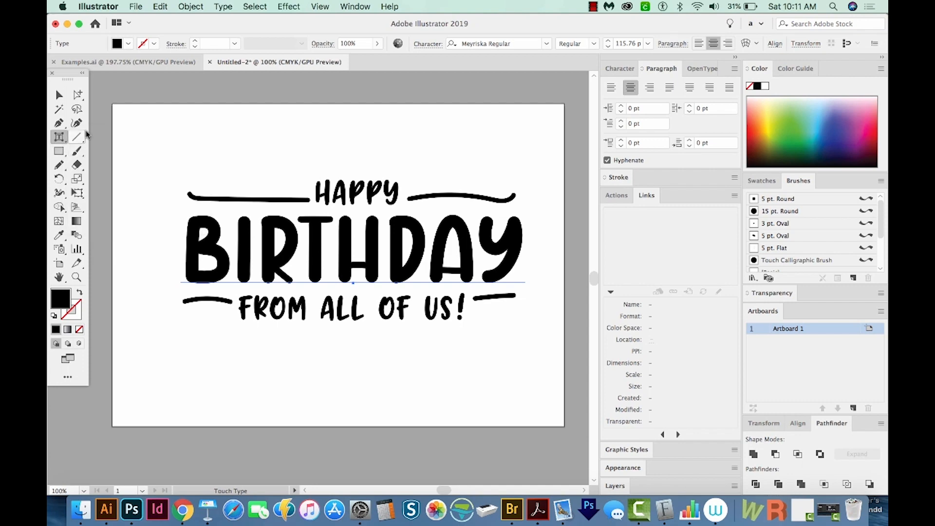
pyautogui.moveTo(59, 136)
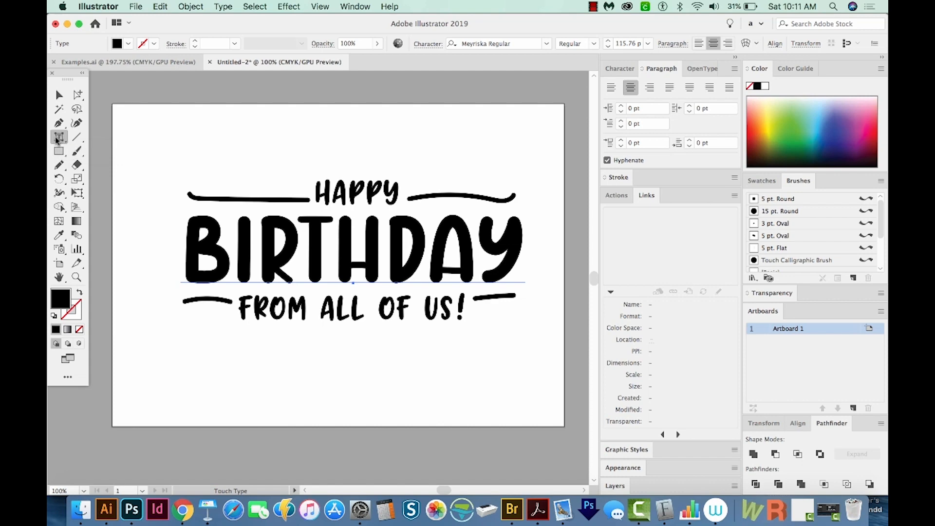
pyautogui.click(59, 136)
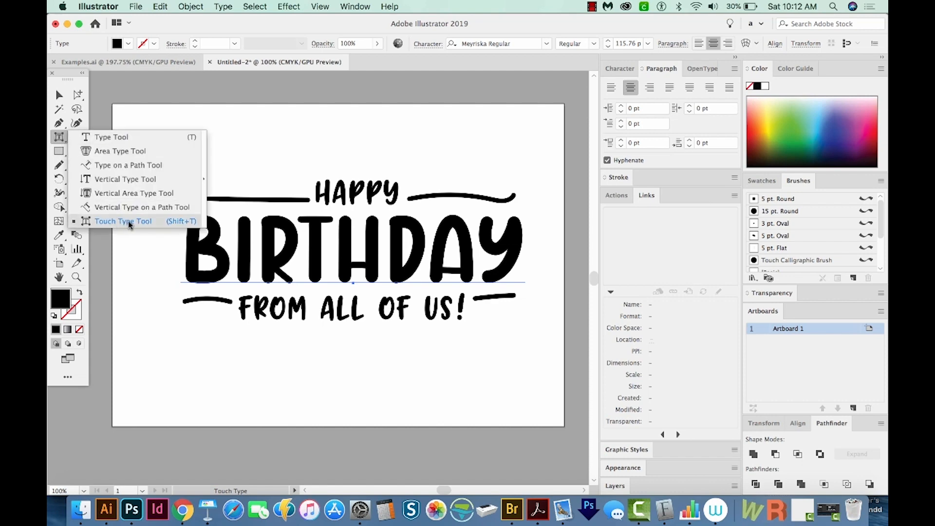
pyautogui.click(123, 220)
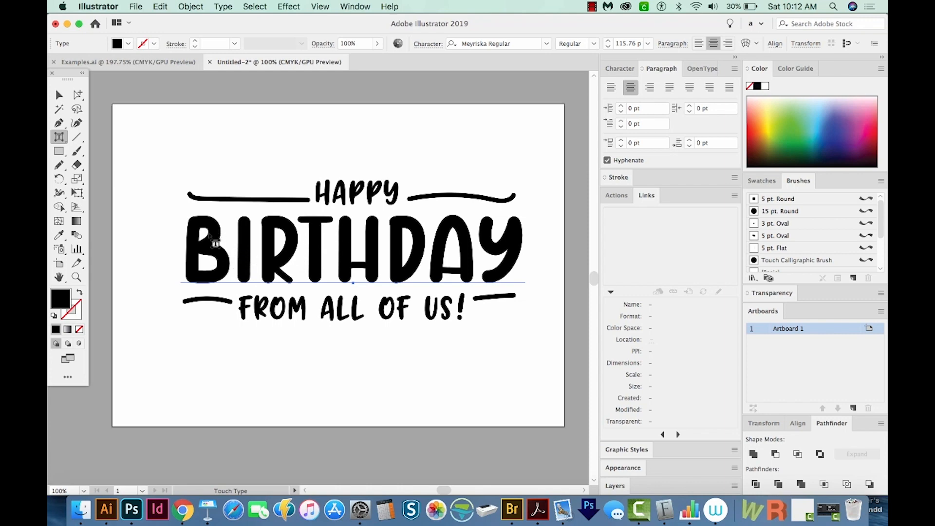
# Step: Pick the letter B of BIRTHDAY for individual adjustment
pyautogui.click(209, 248)
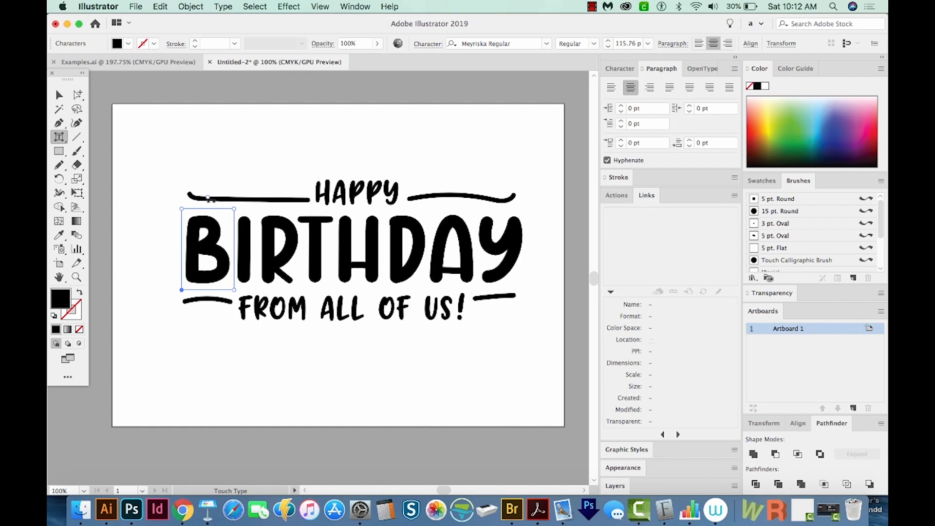
pyautogui.moveTo(208, 262)
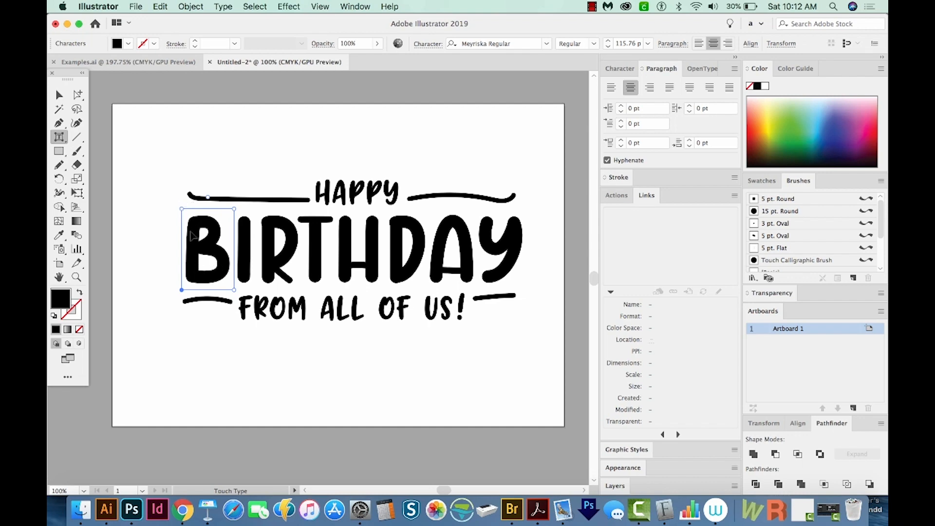
pyautogui.moveTo(233, 261)
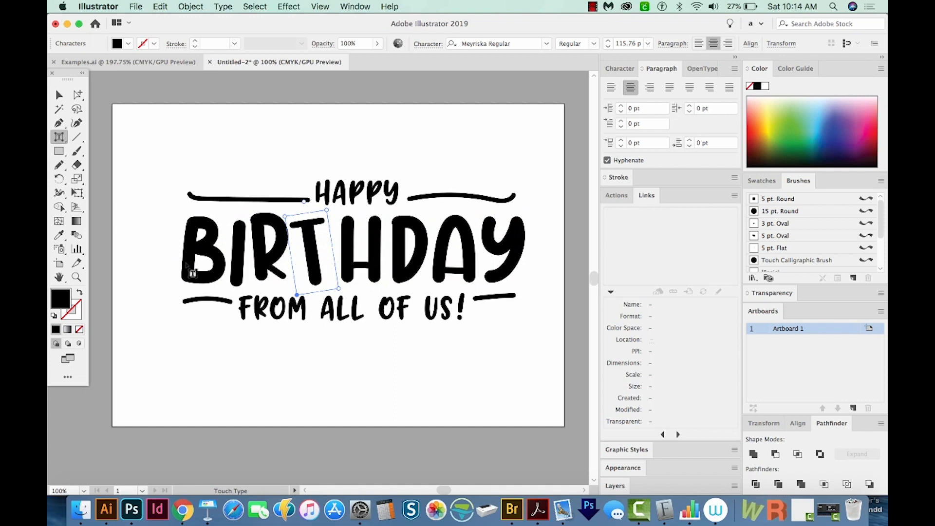
pyautogui.moveTo(486, 257)
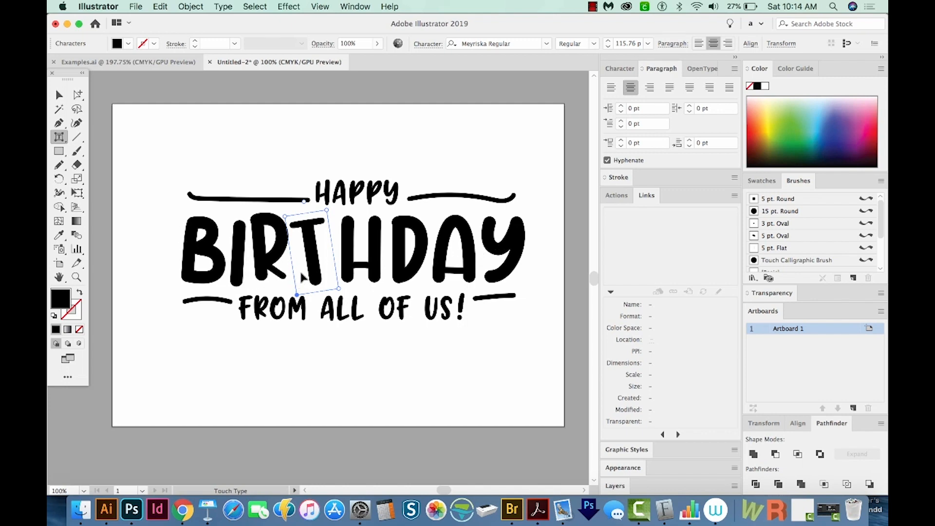
pyautogui.moveTo(385, 280)
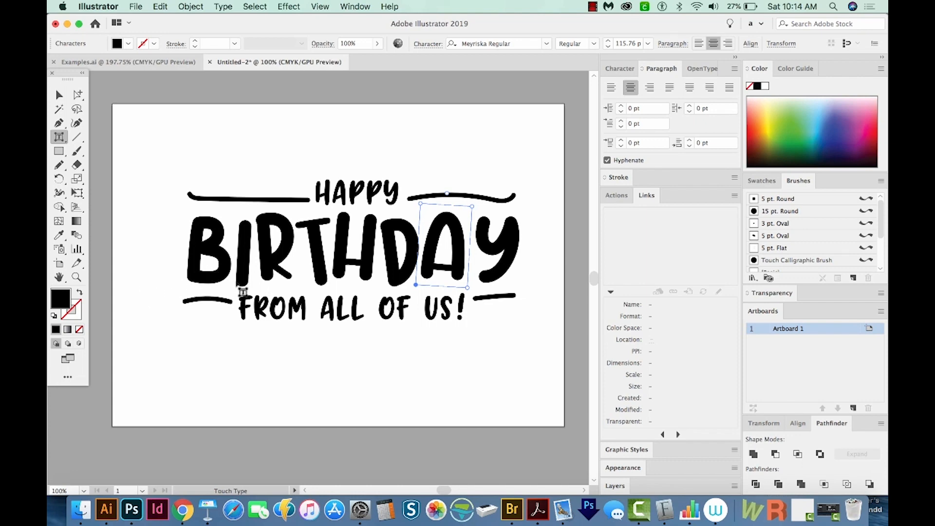
pyautogui.moveTo(203, 306)
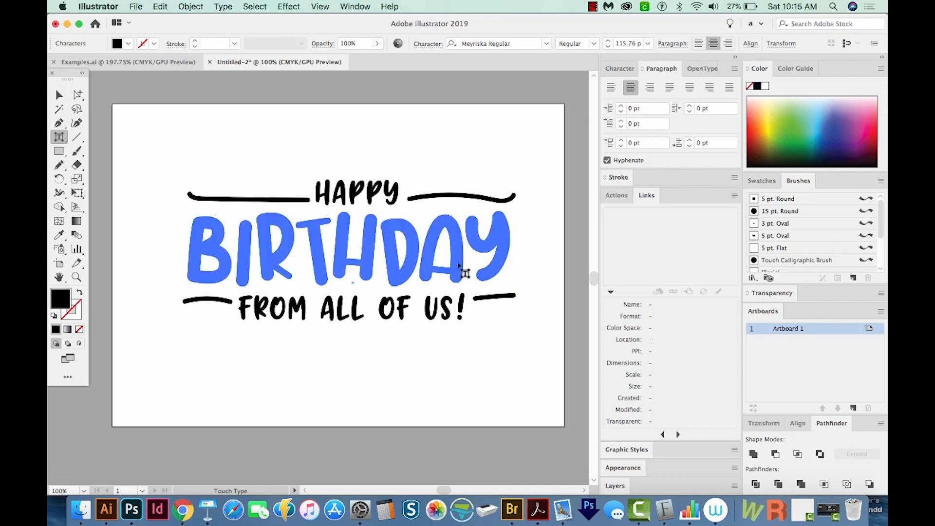
# Step: Pick the final A of BIRTHDAY for individual adjustment
pyautogui.click(444, 251)
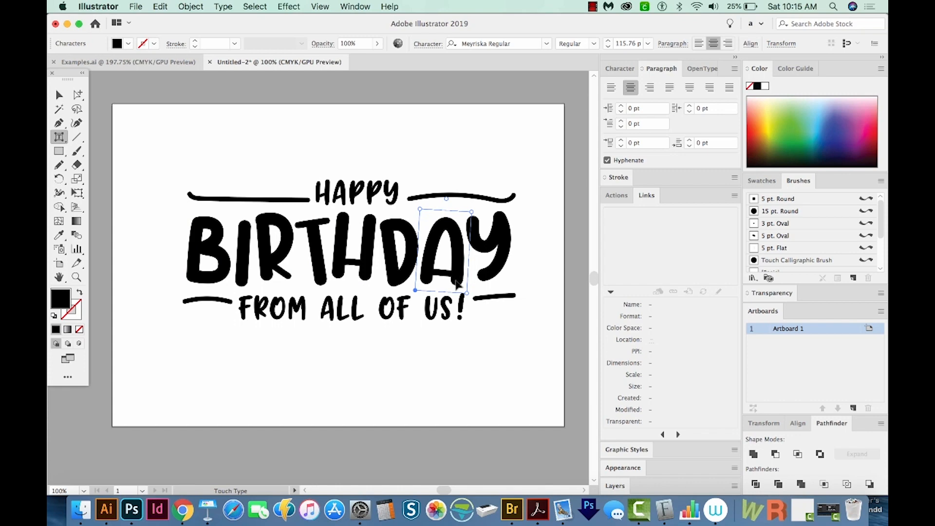
pyautogui.moveTo(462, 268)
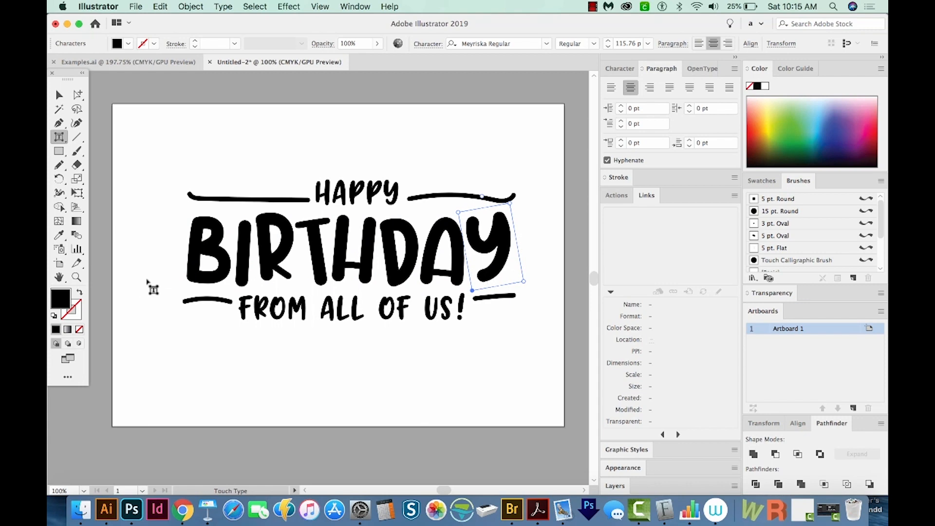
pyautogui.moveTo(494, 249)
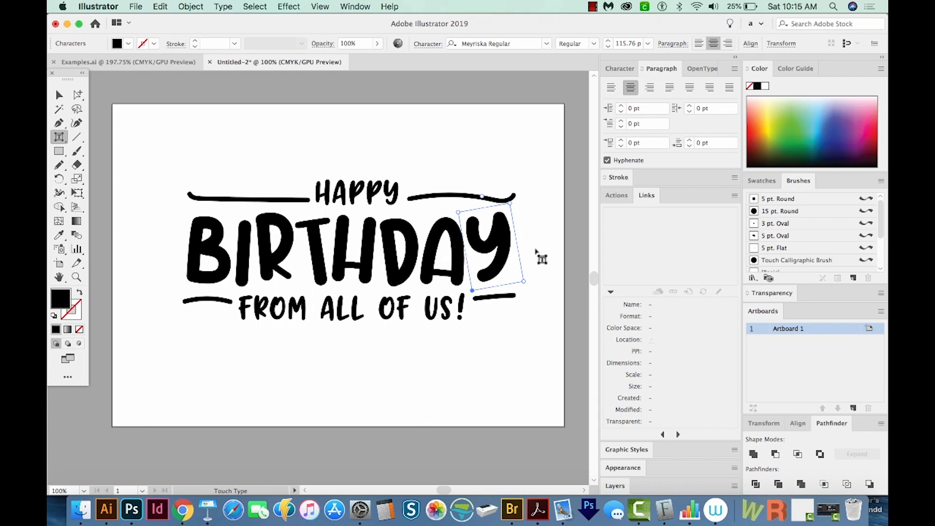
pyautogui.moveTo(258, 165)
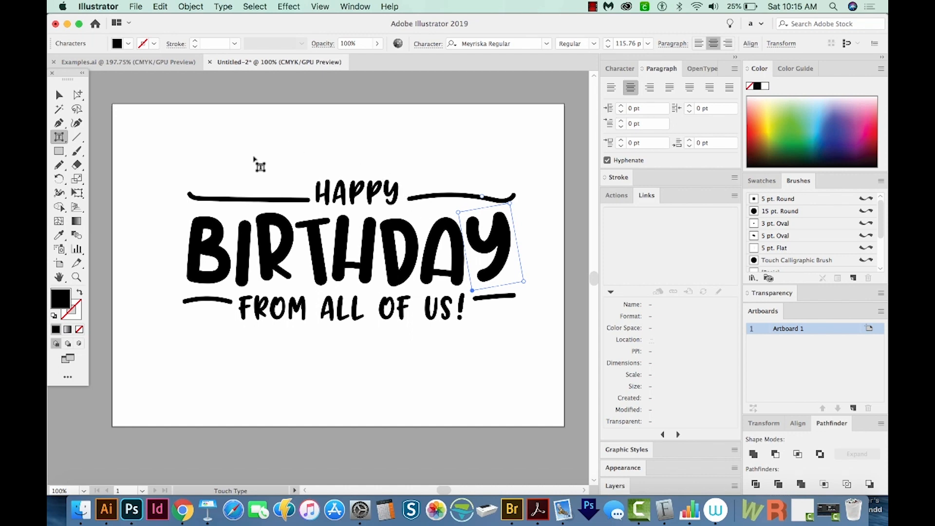
pyautogui.moveTo(507, 205)
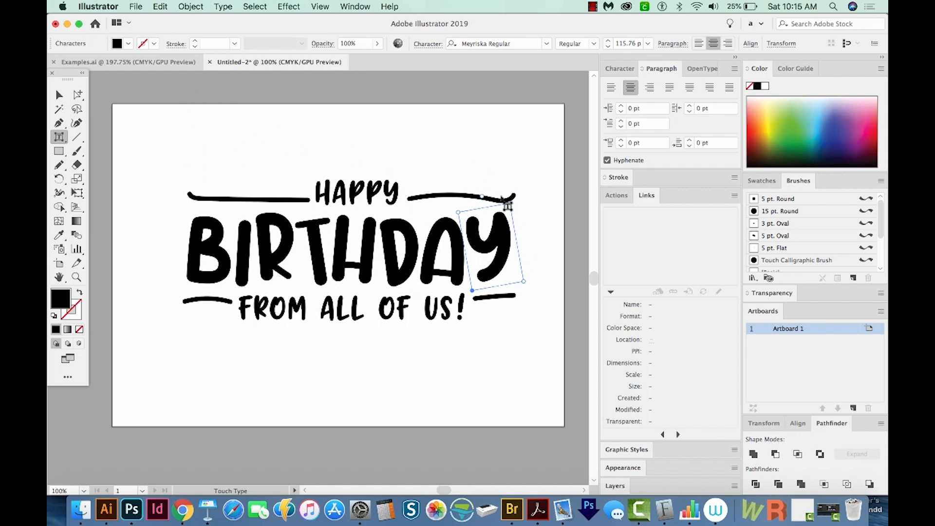